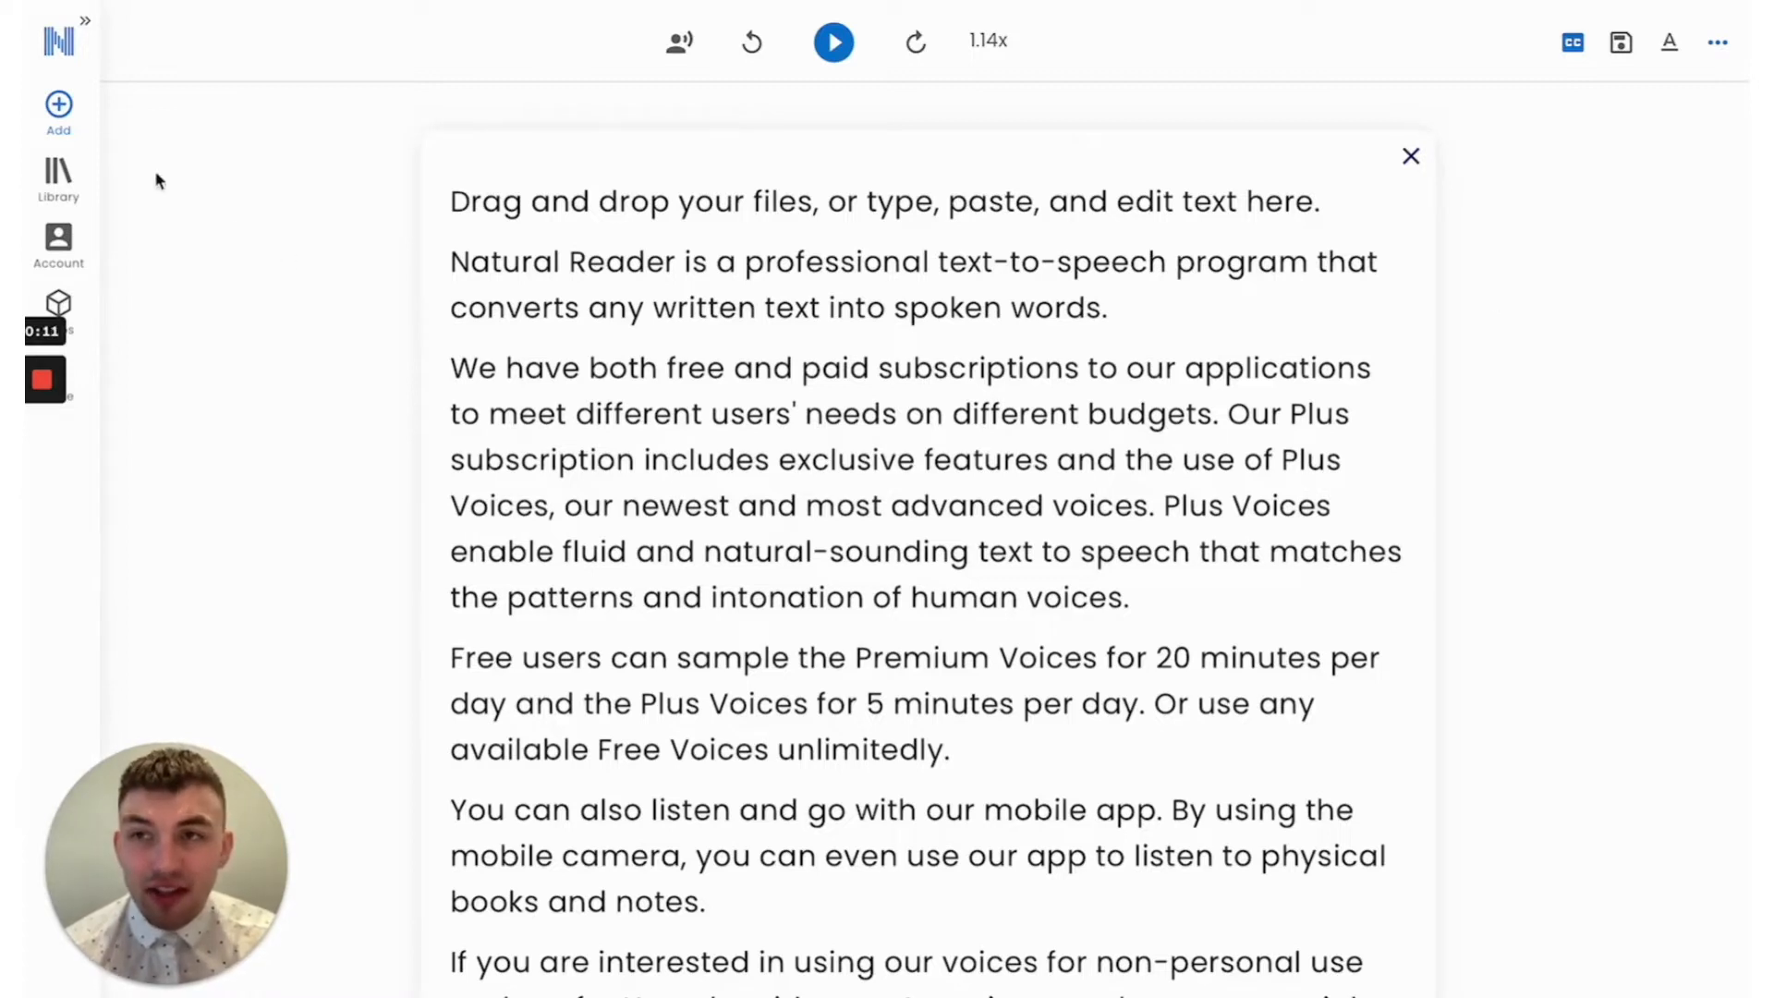
Step: Upload NaturalReader Welcome PDF.pdf from the PDFs folder as a new document
click(58, 109)
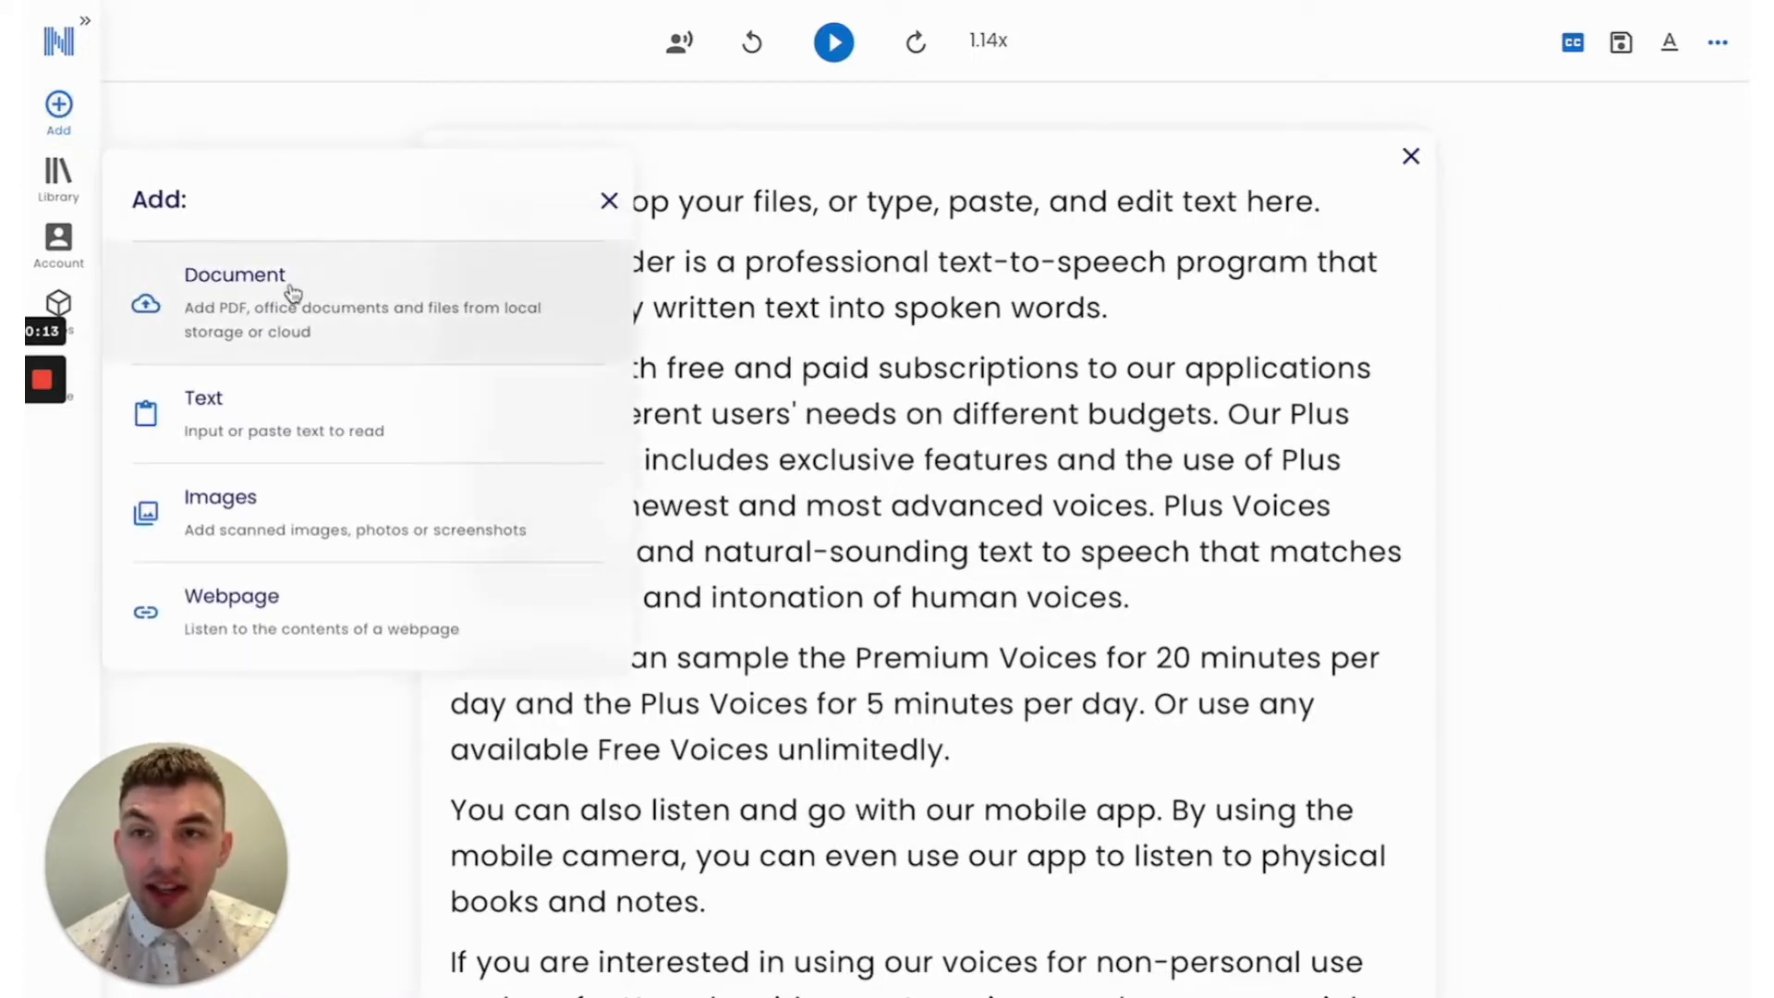
click(608, 200)
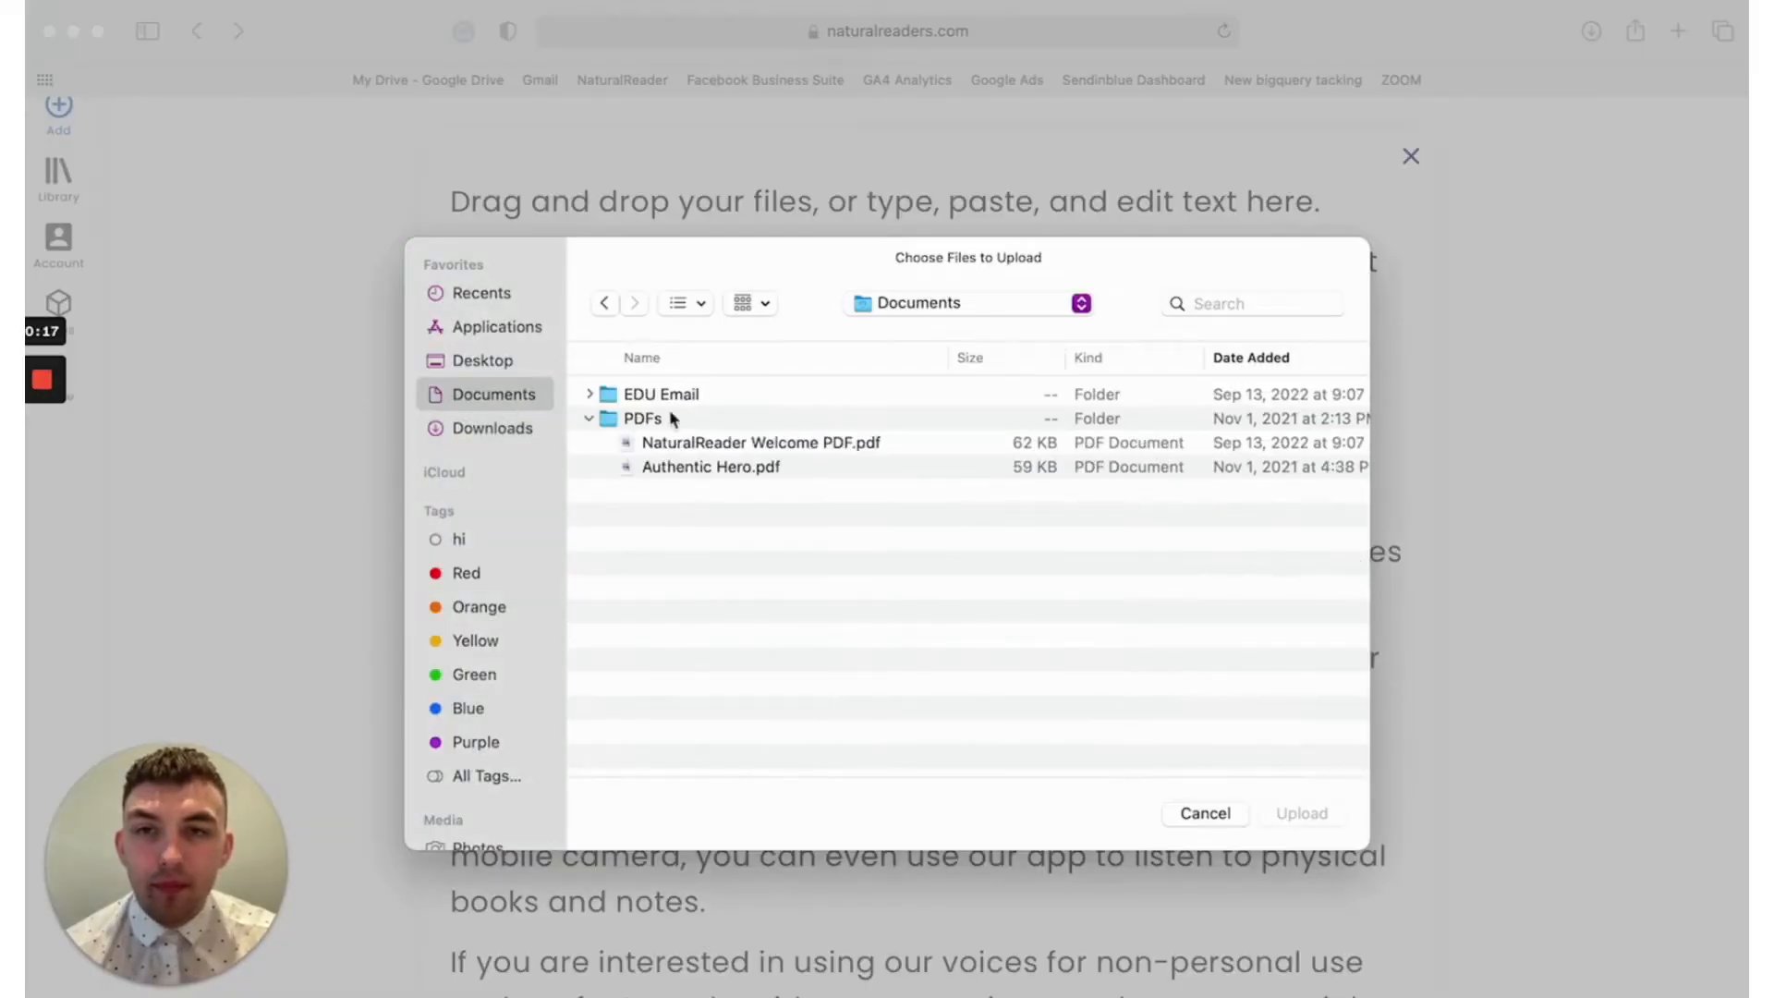
click(760, 442)
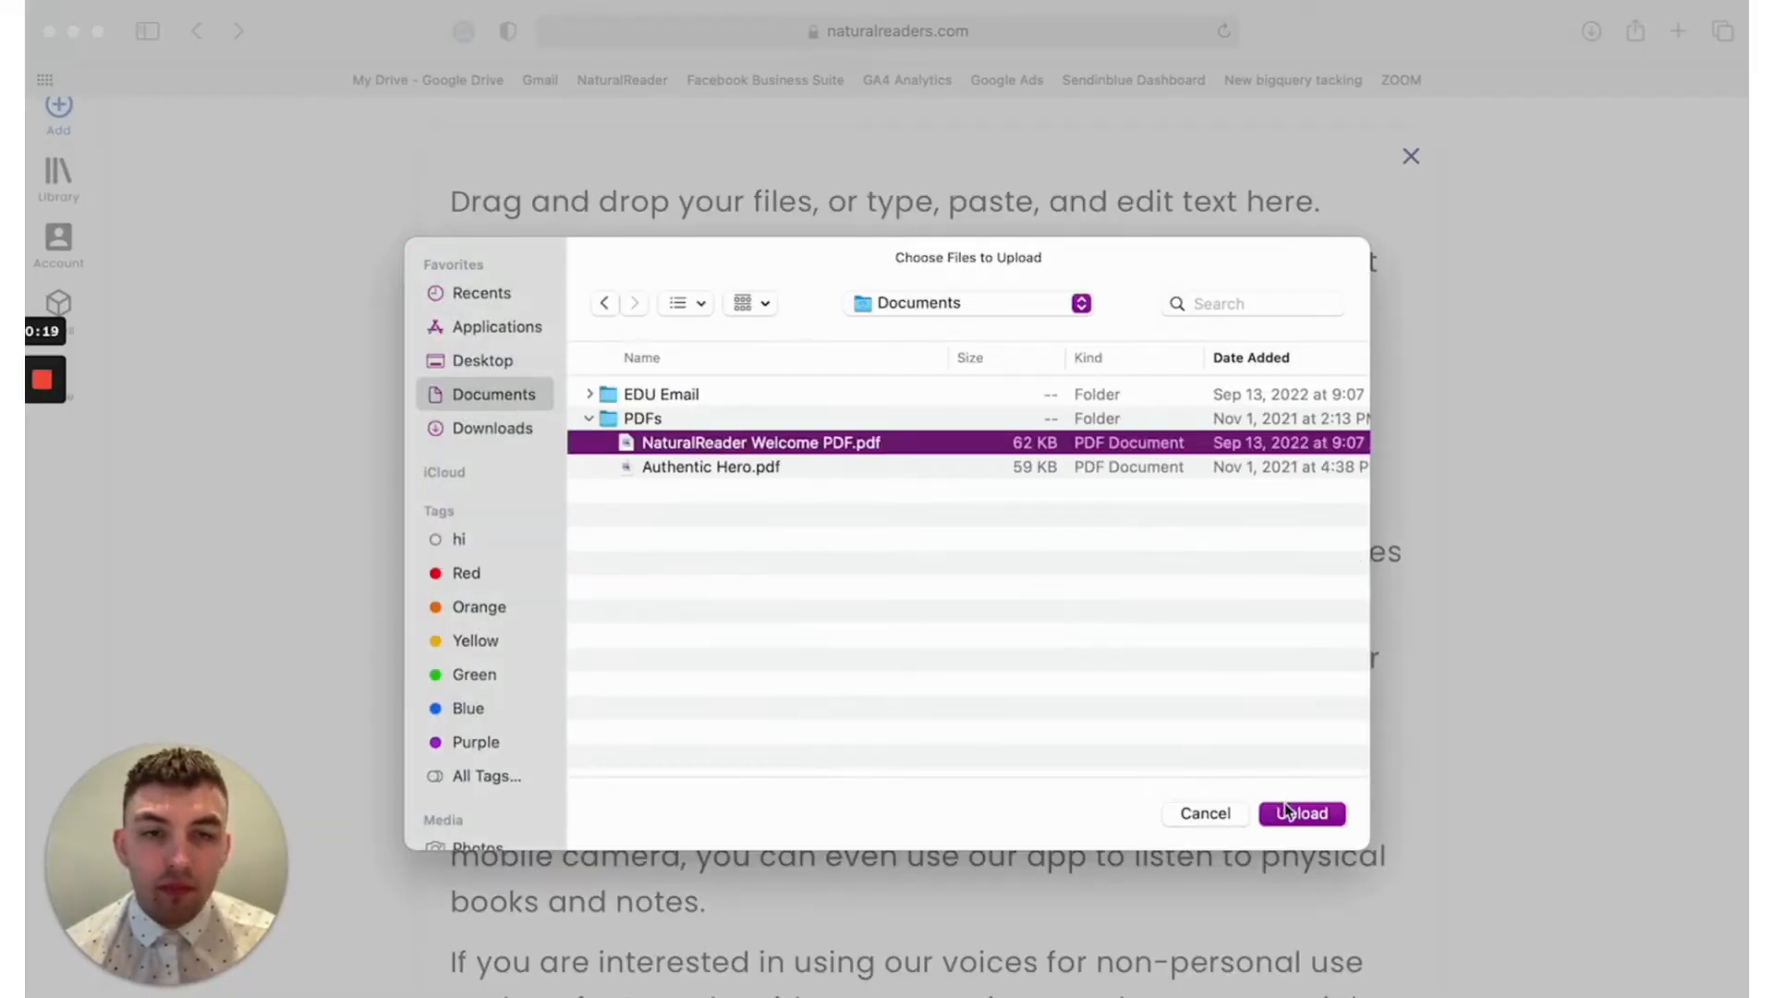
click(1301, 813)
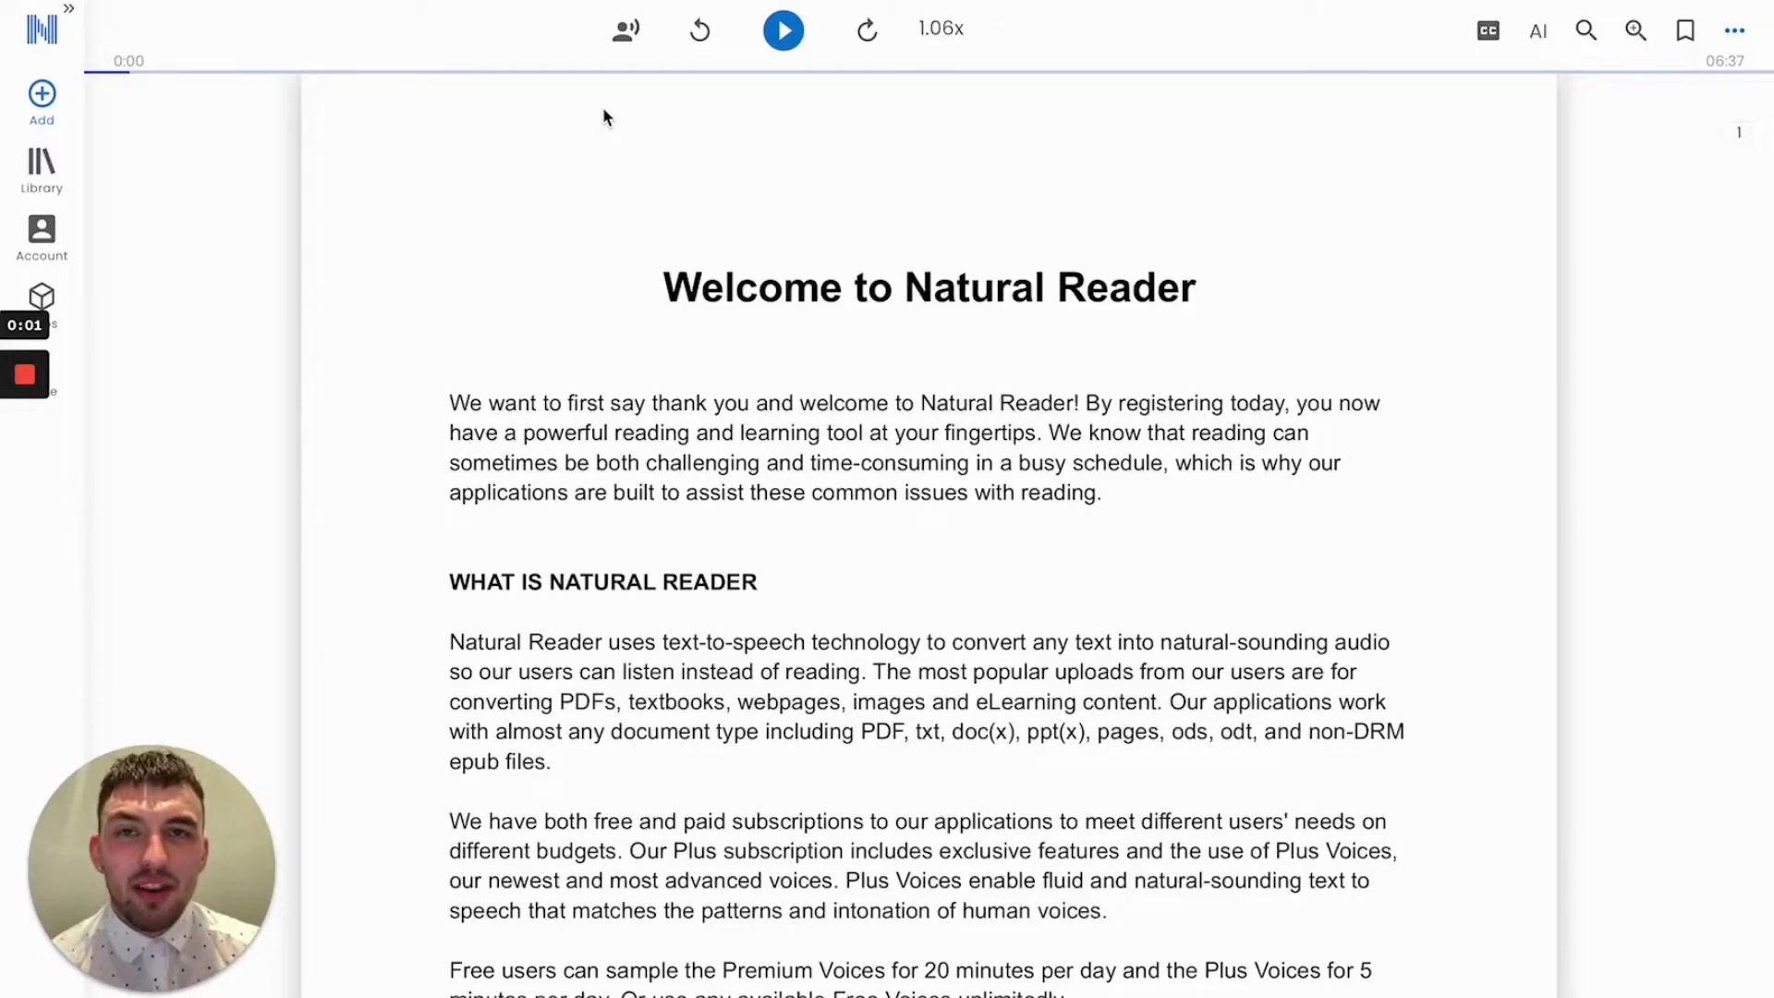
Step: Switch the reading voice from Eric to the Plus voice Davis
click(624, 30)
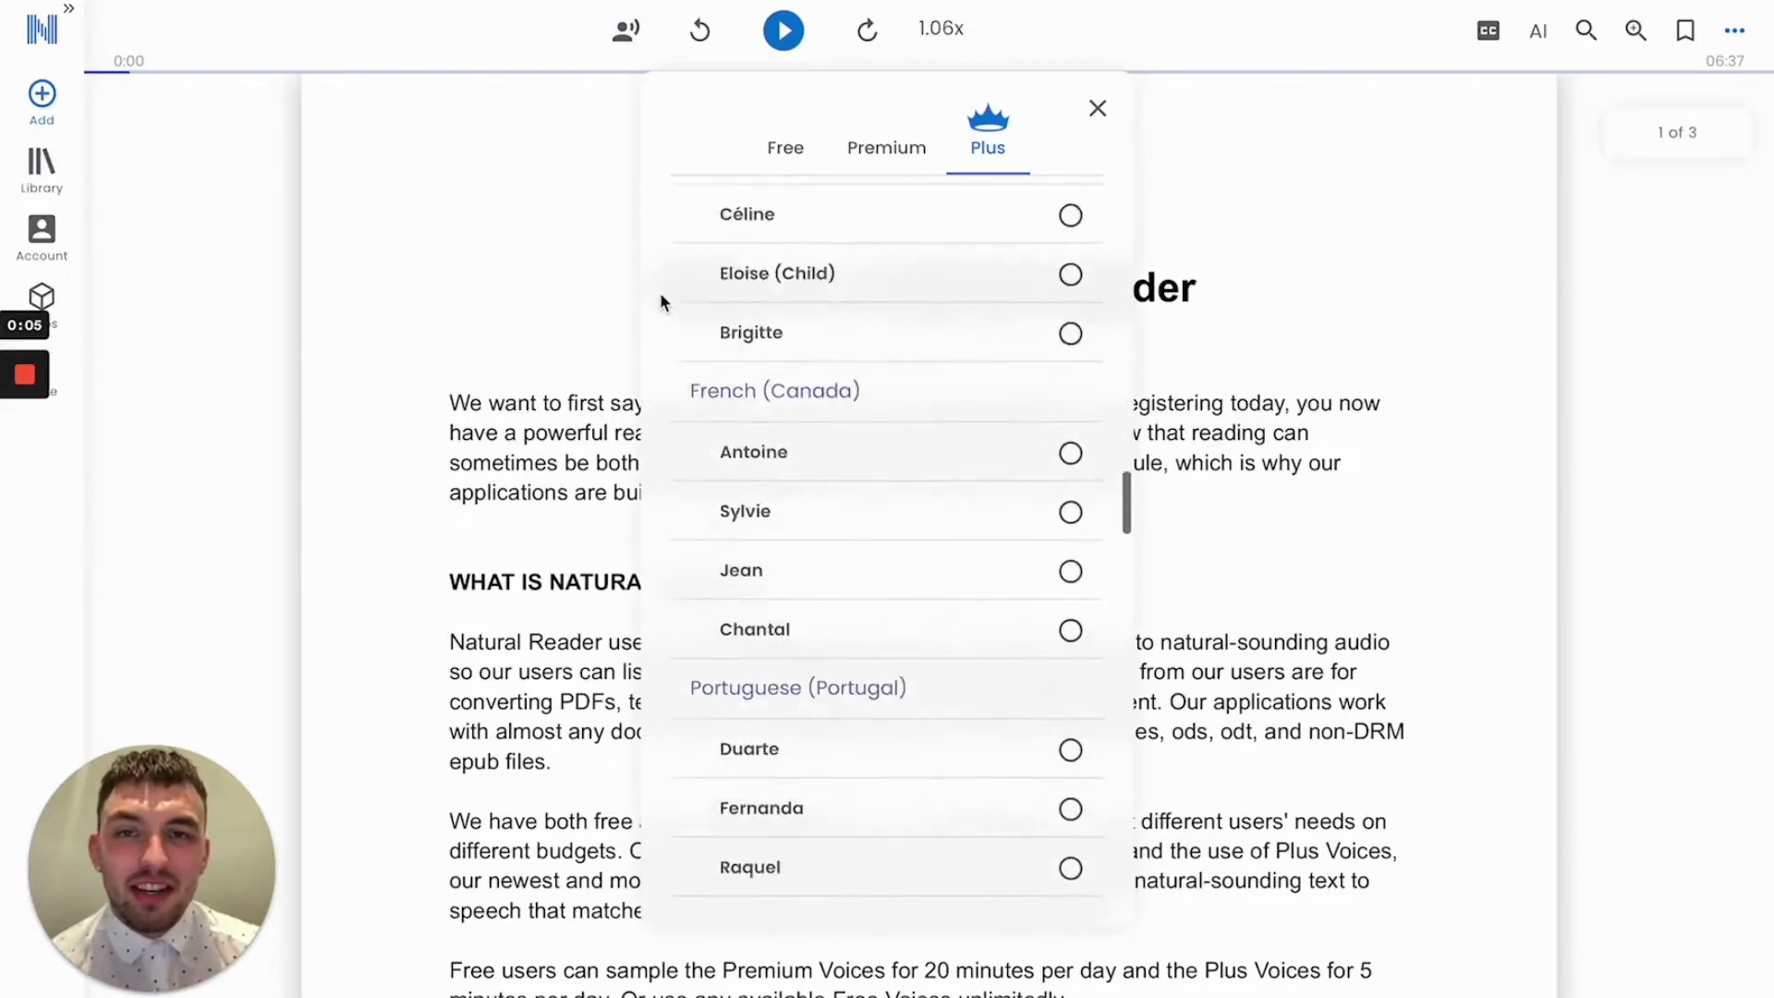
scroll(down, 3)
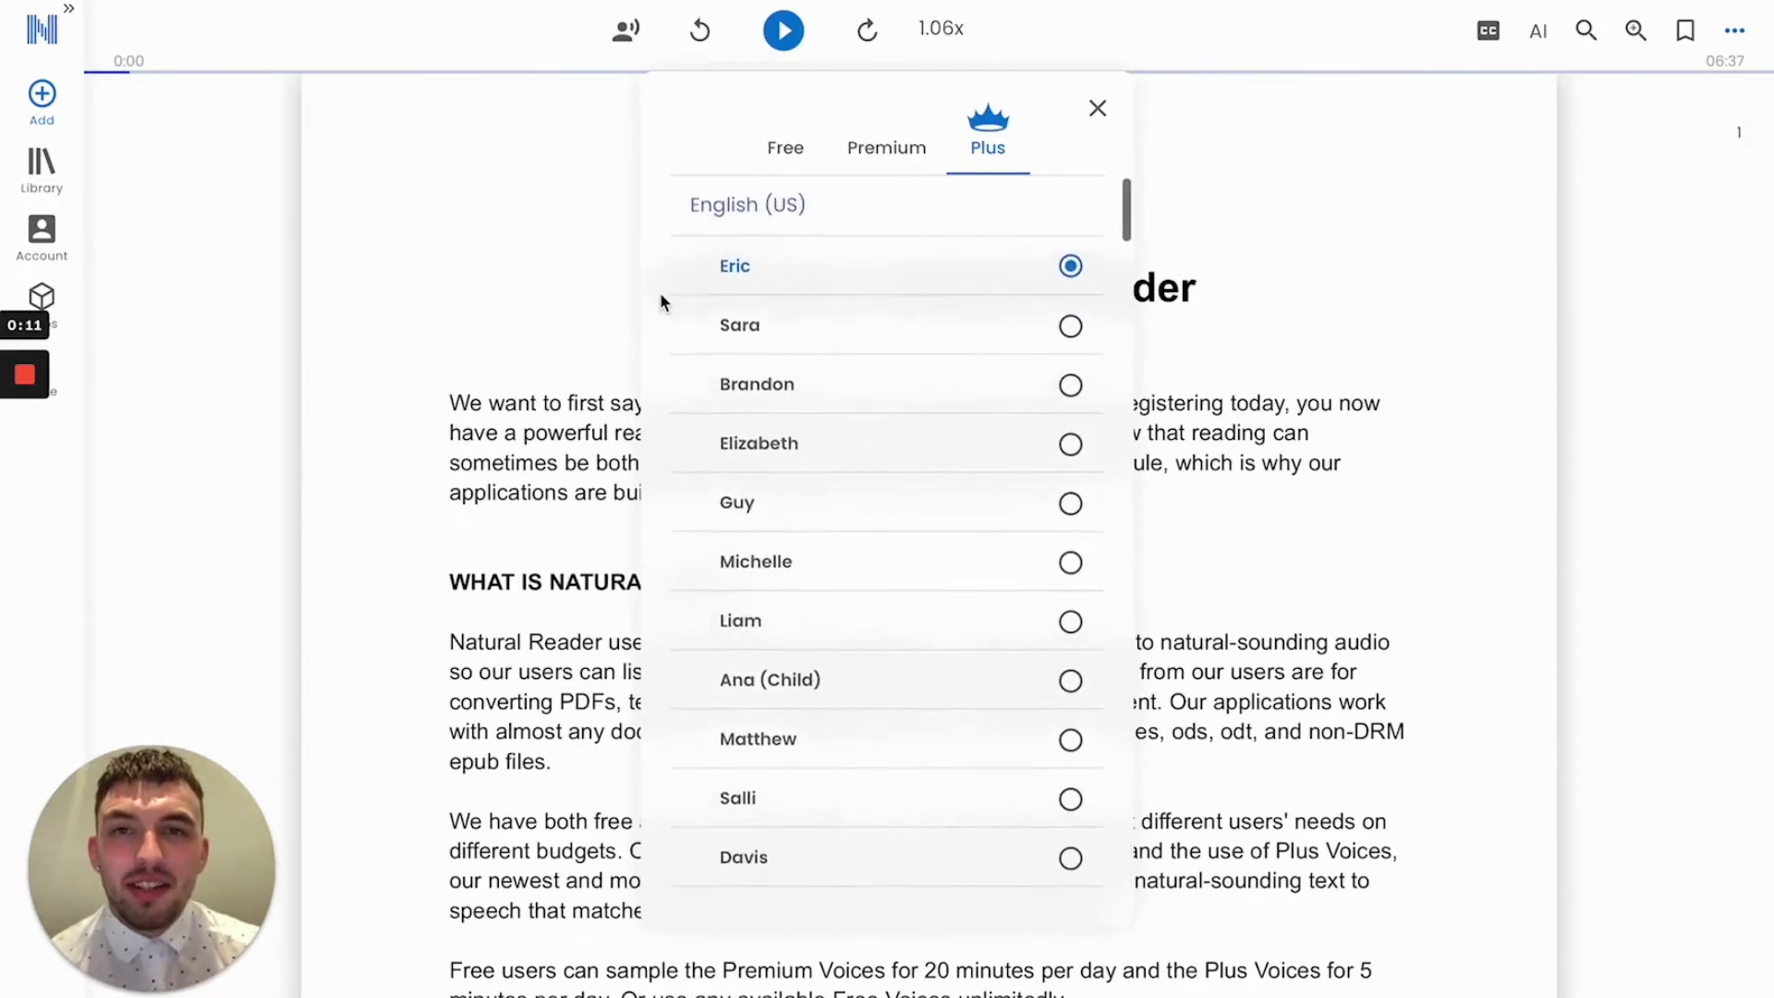
scroll(down, 3)
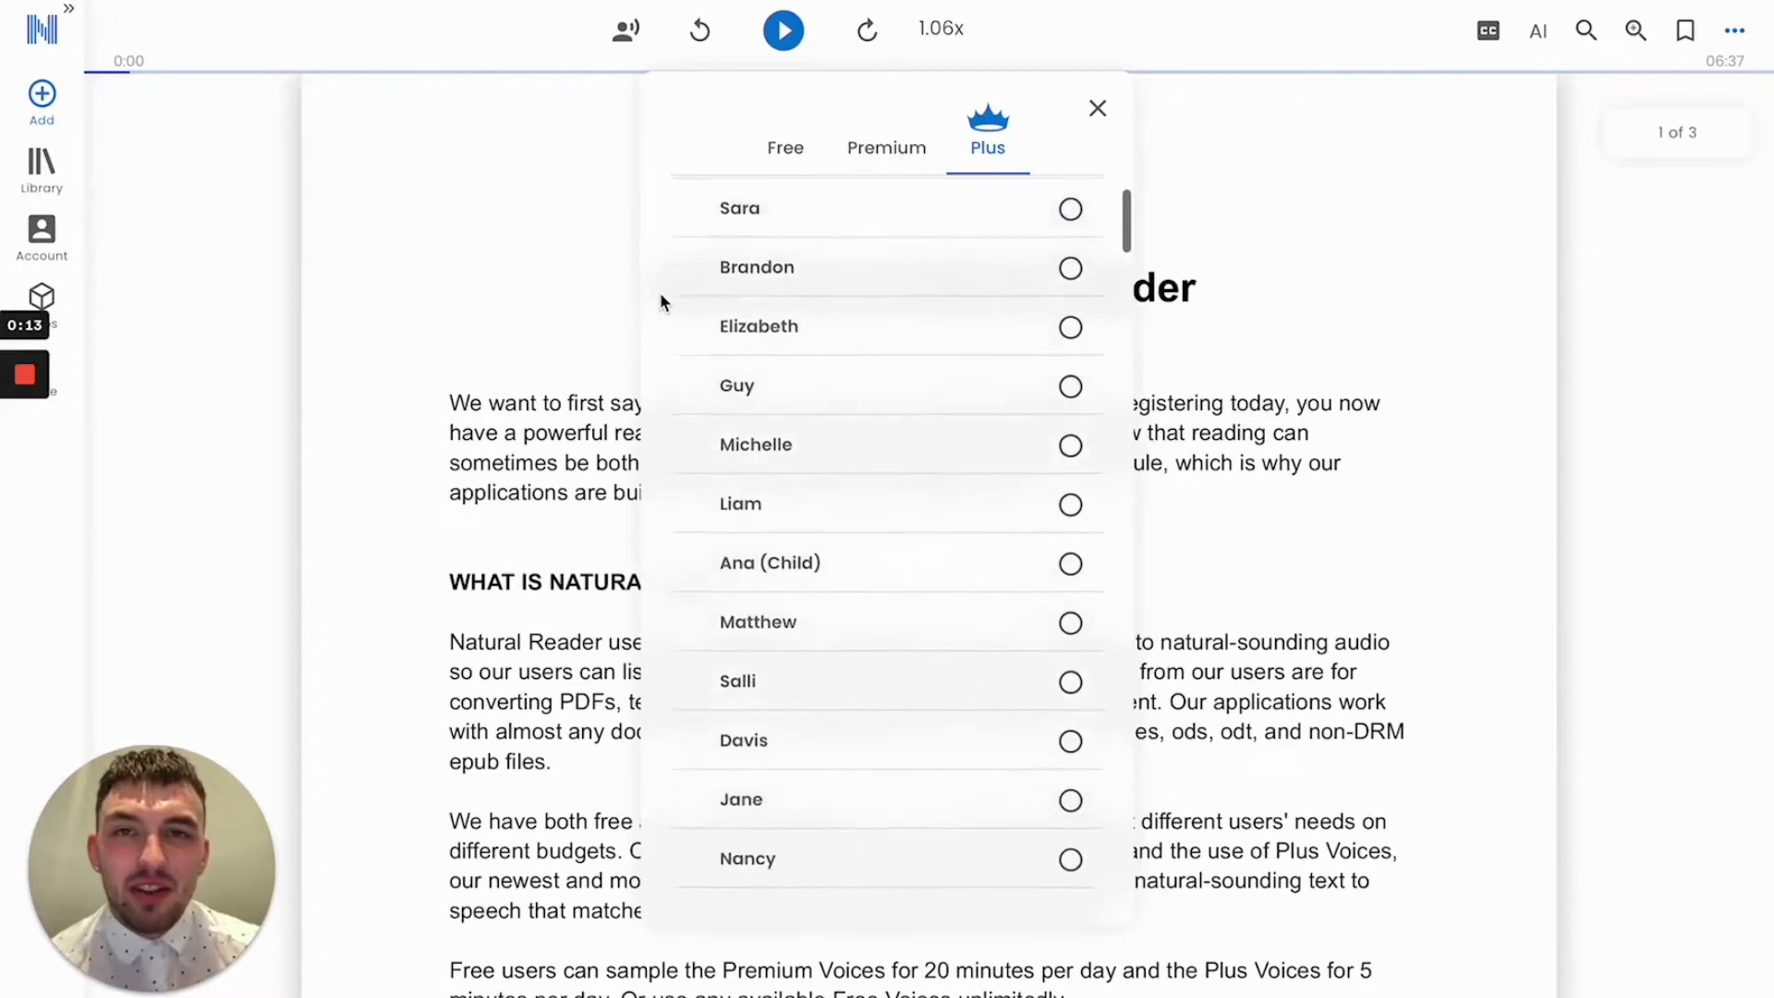
scroll(down, 3)
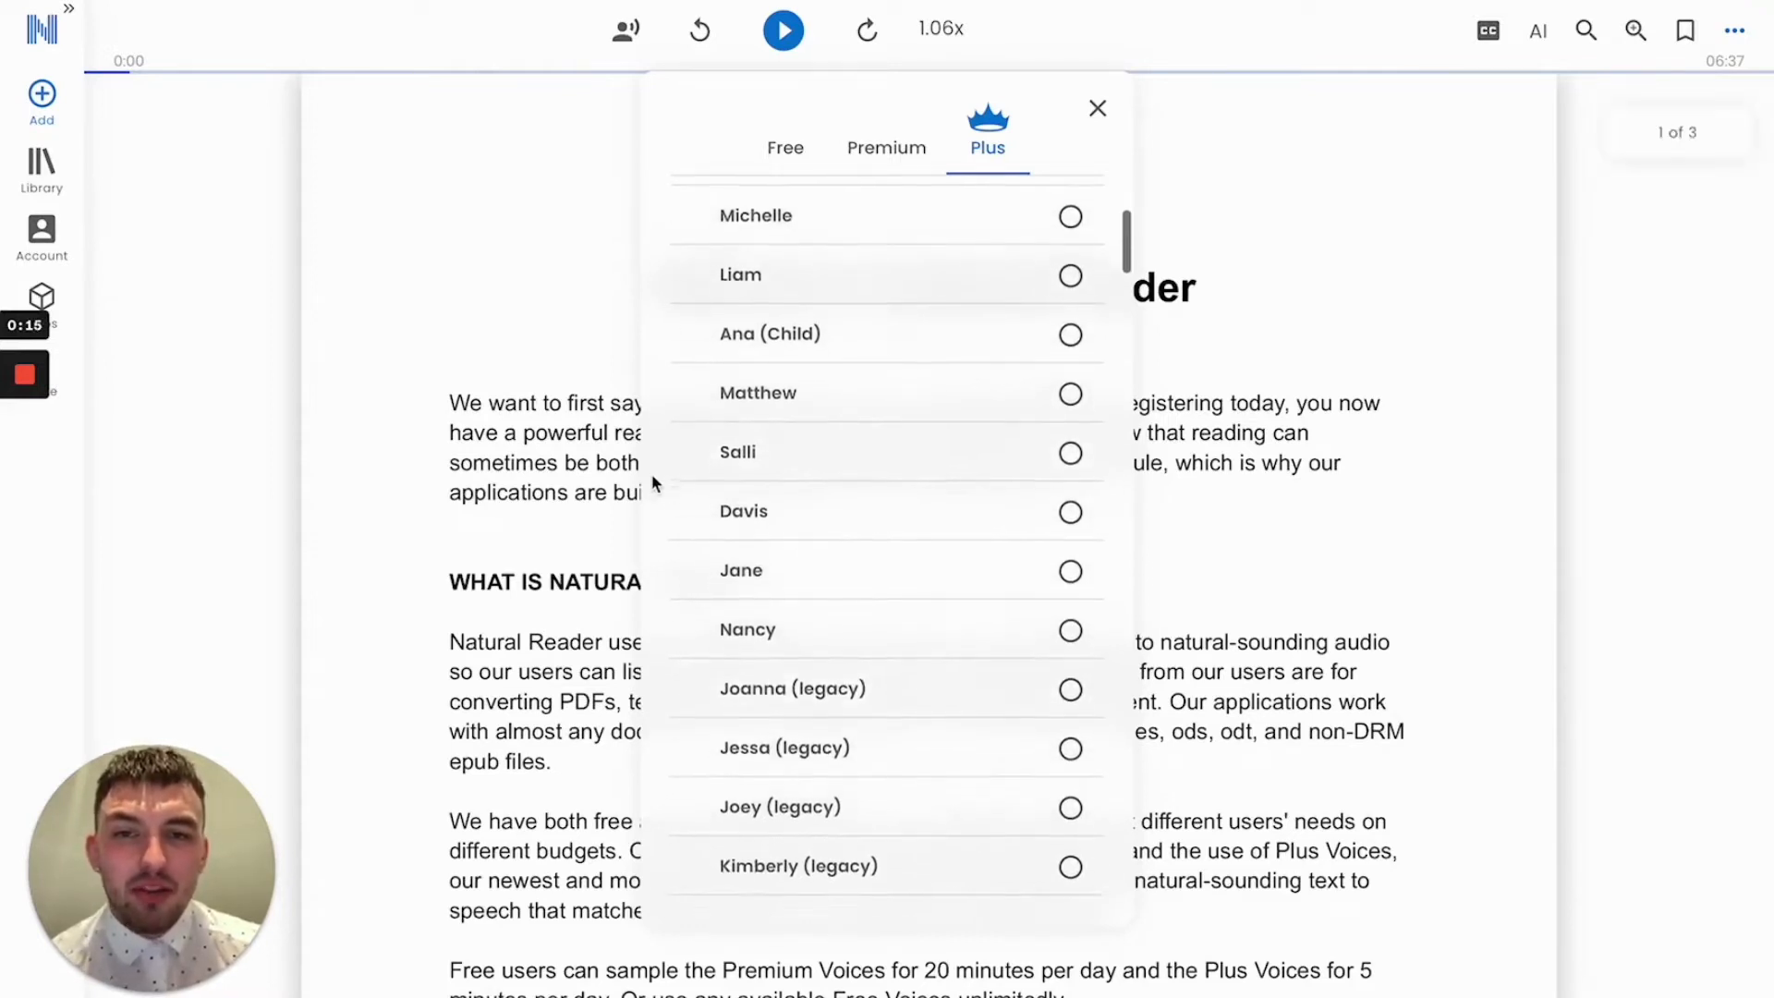
click(1069, 510)
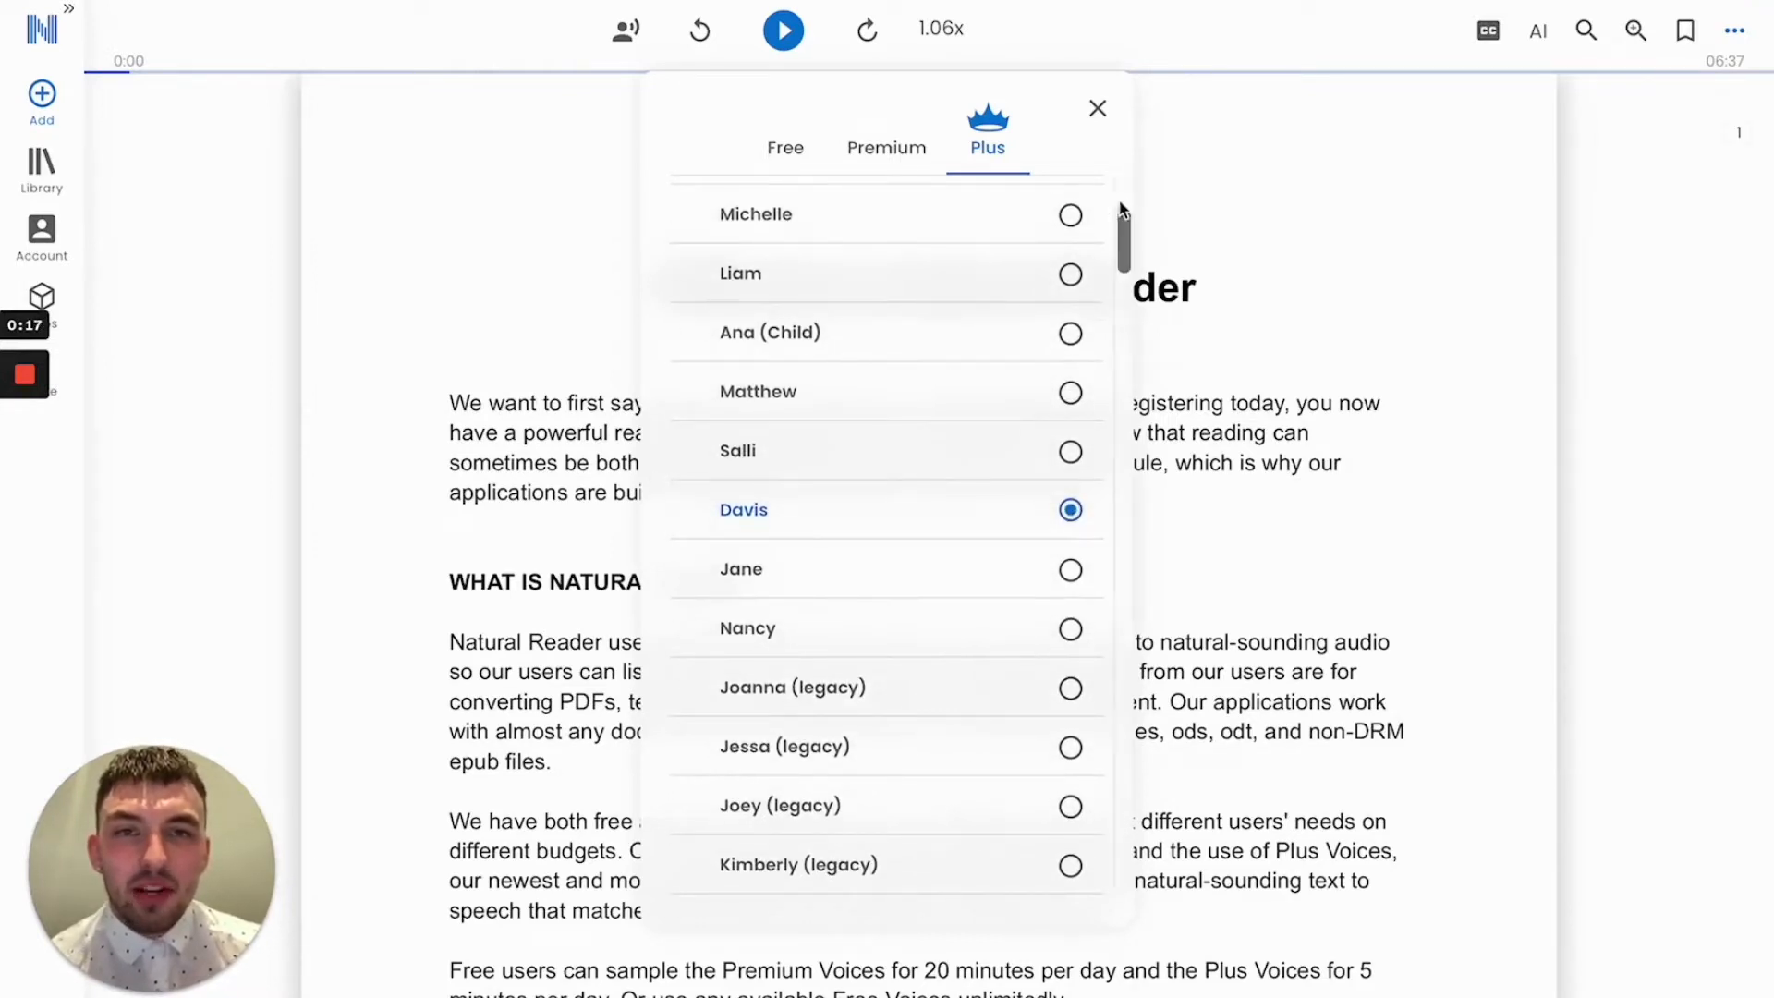
click(1096, 108)
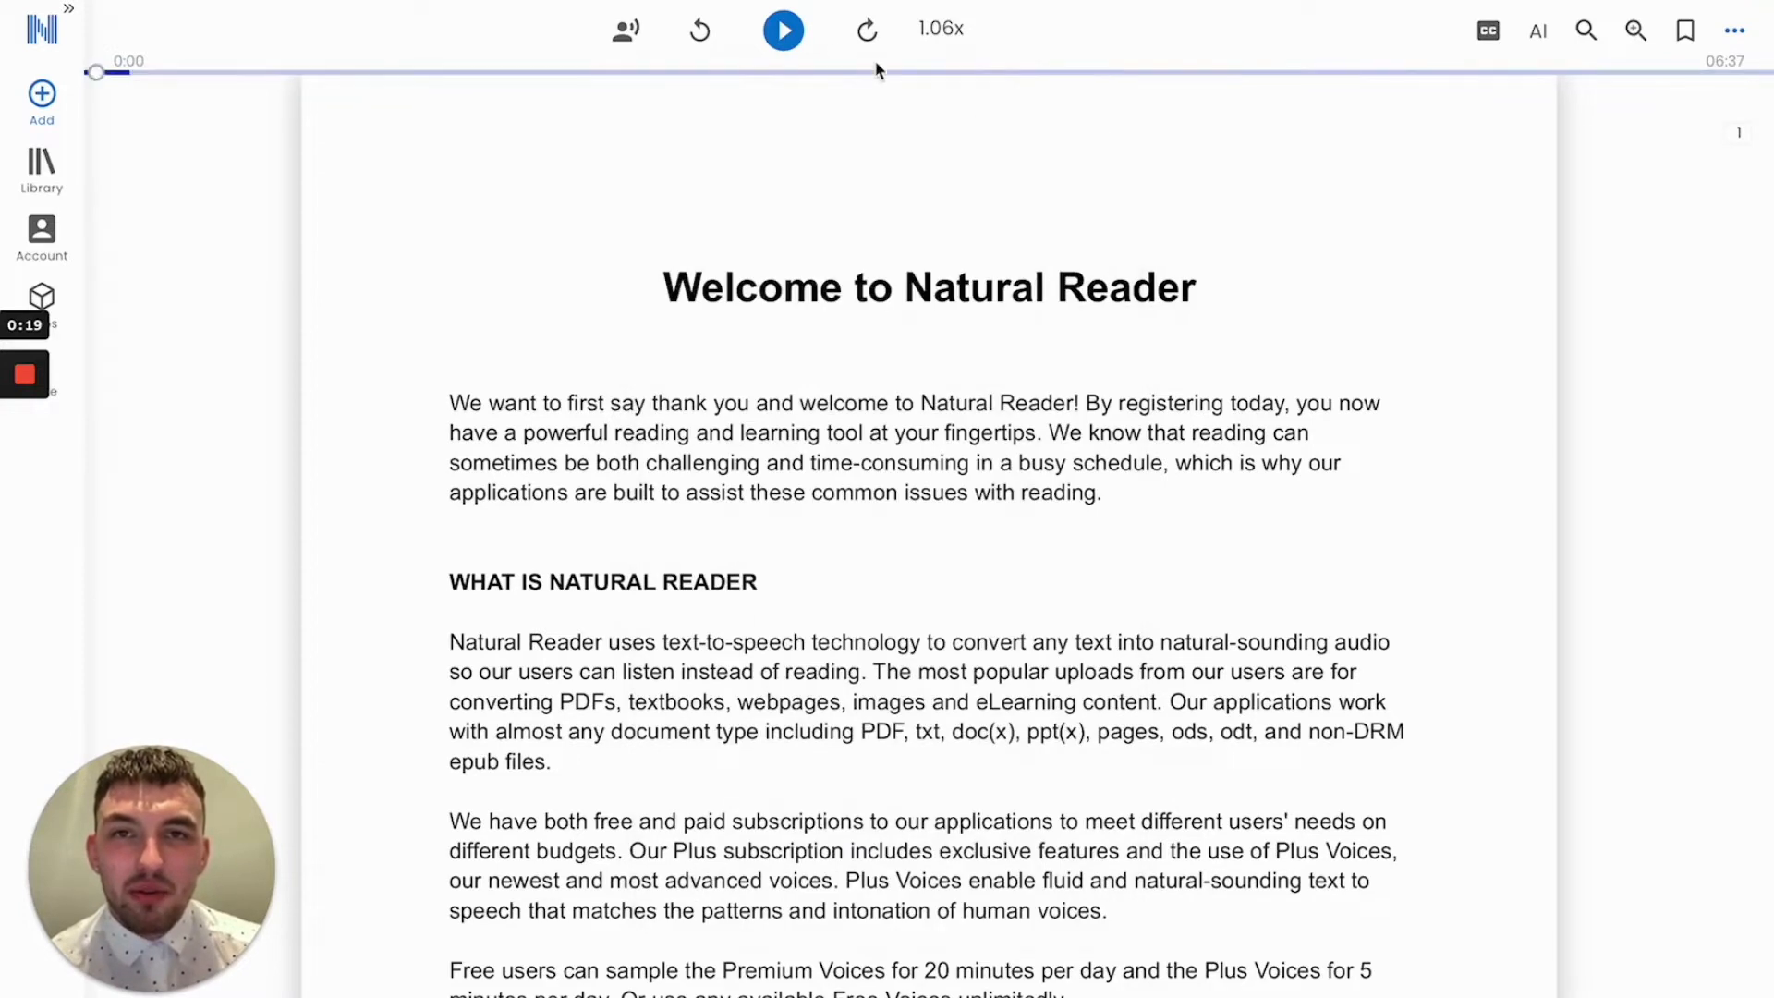
Step: Add a text document listing NaturalReader's compatible upload types
click(784, 30)
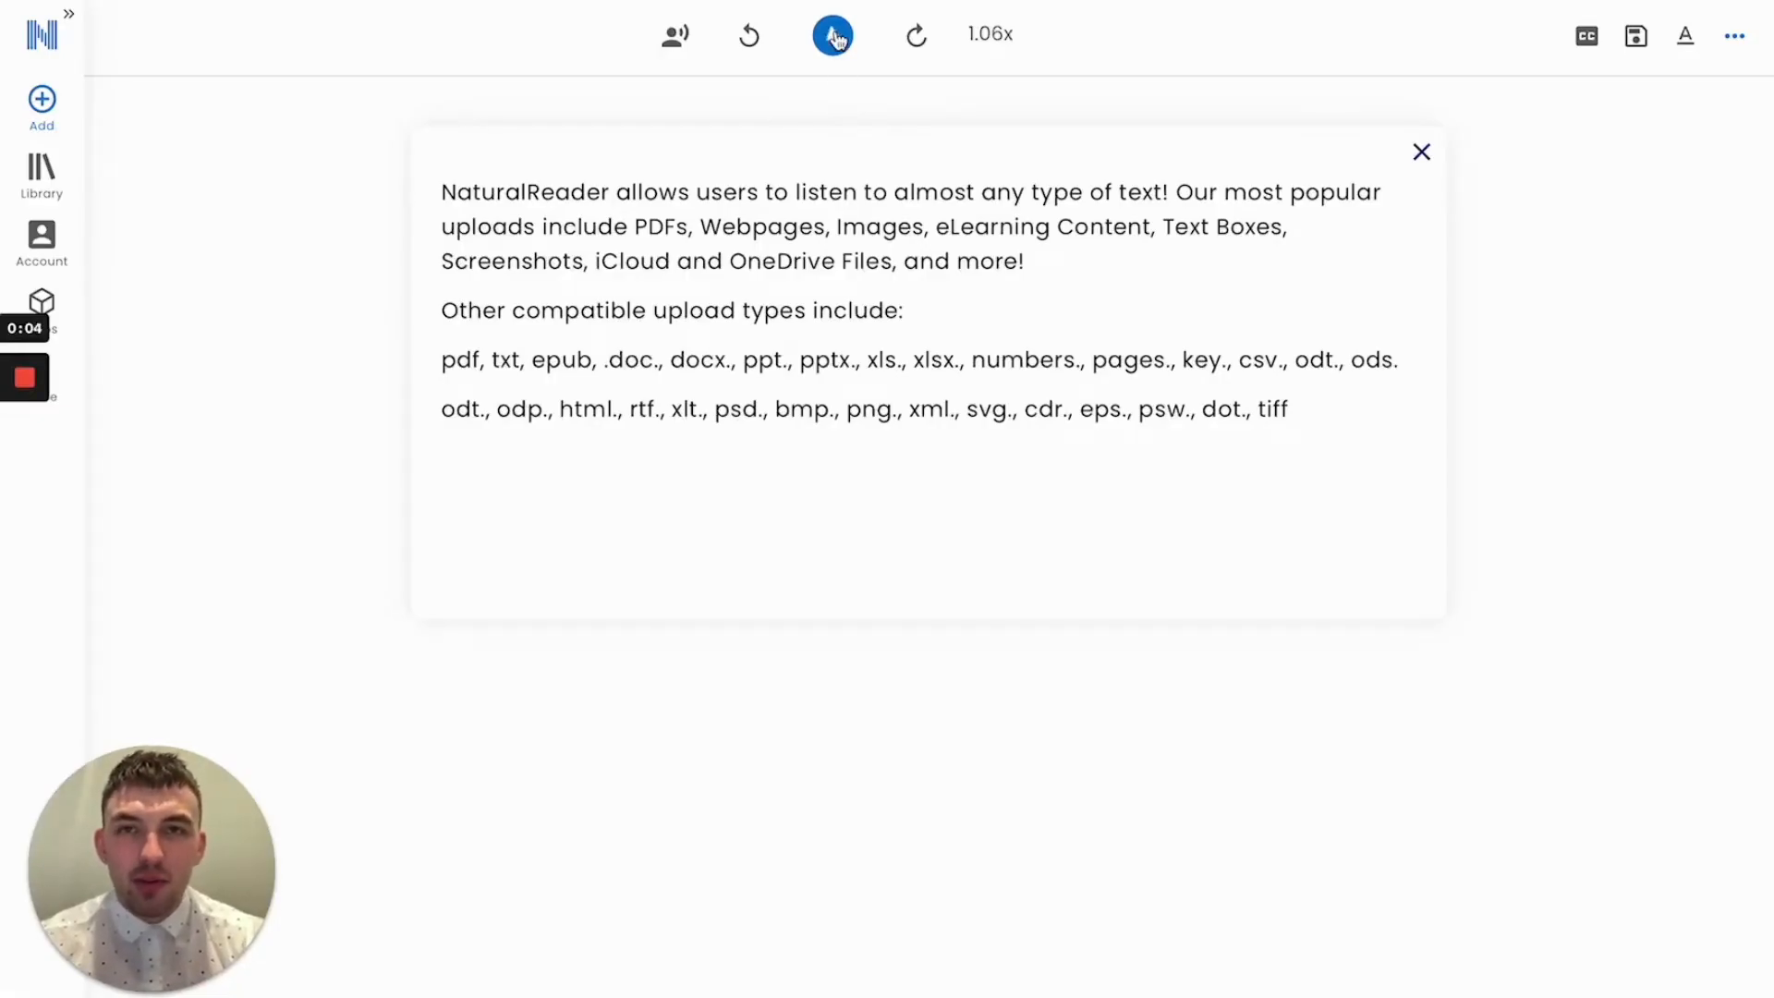
Step: Play the upload-types passage aloud, then pause the reading
click(832, 35)
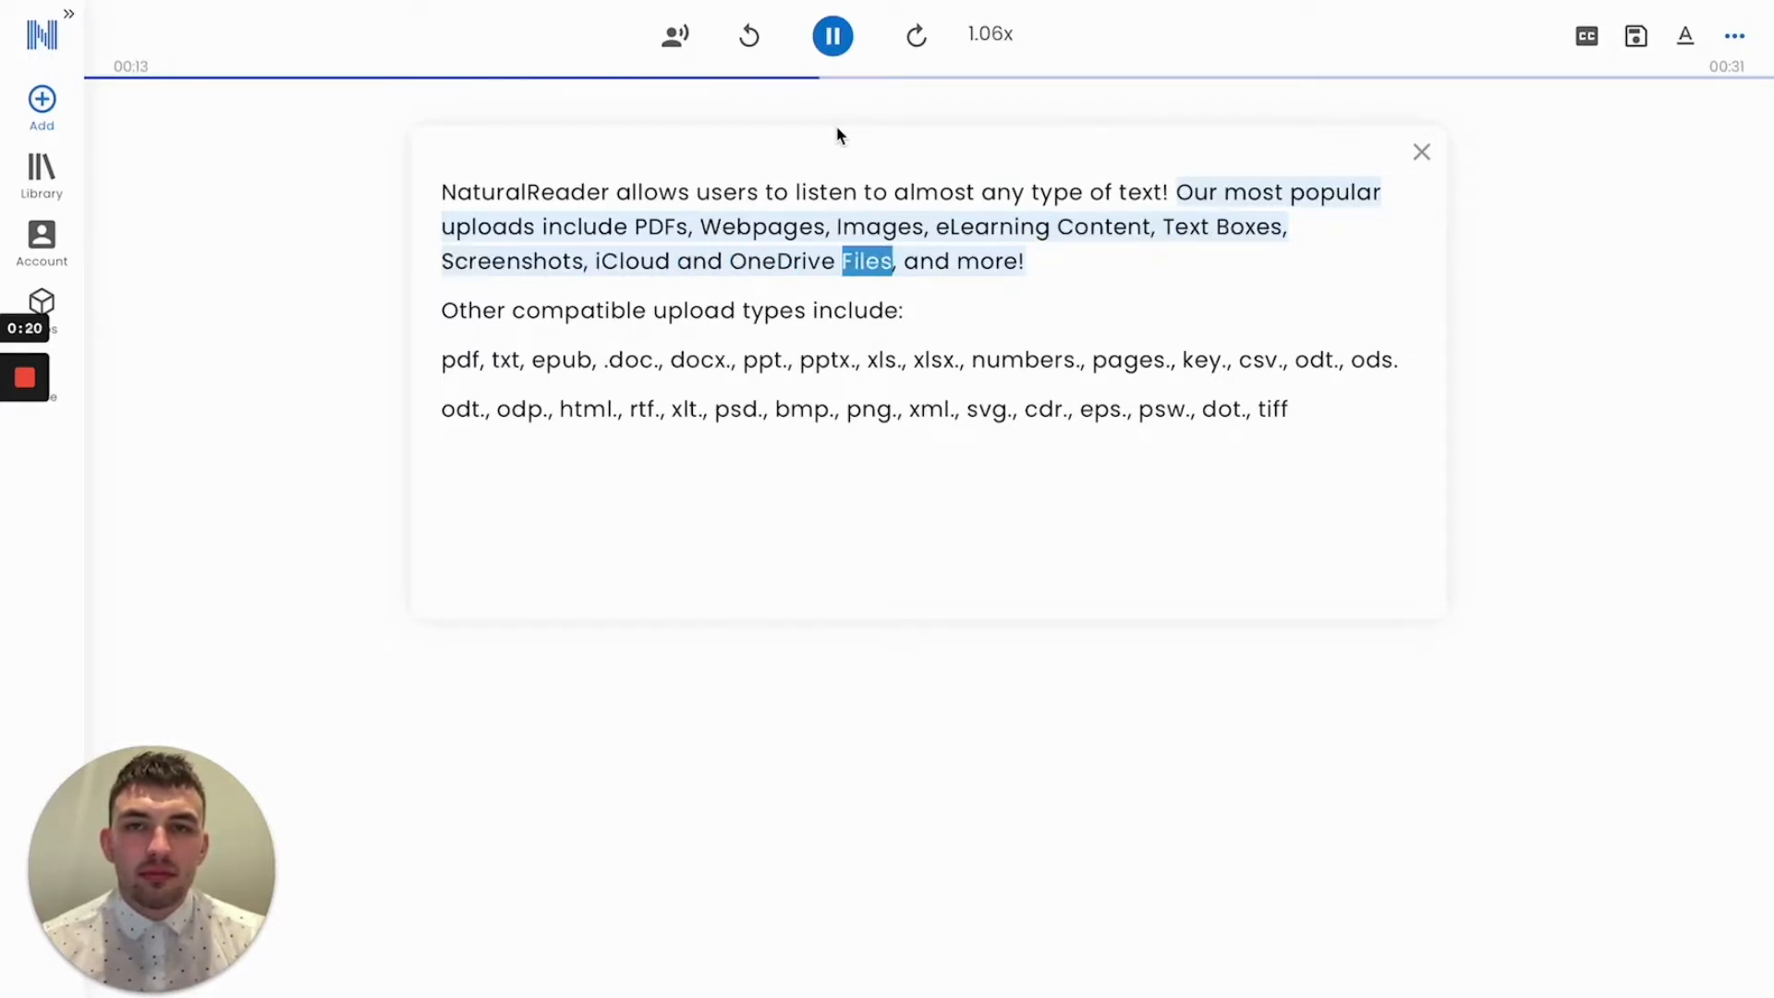
click(1423, 151)
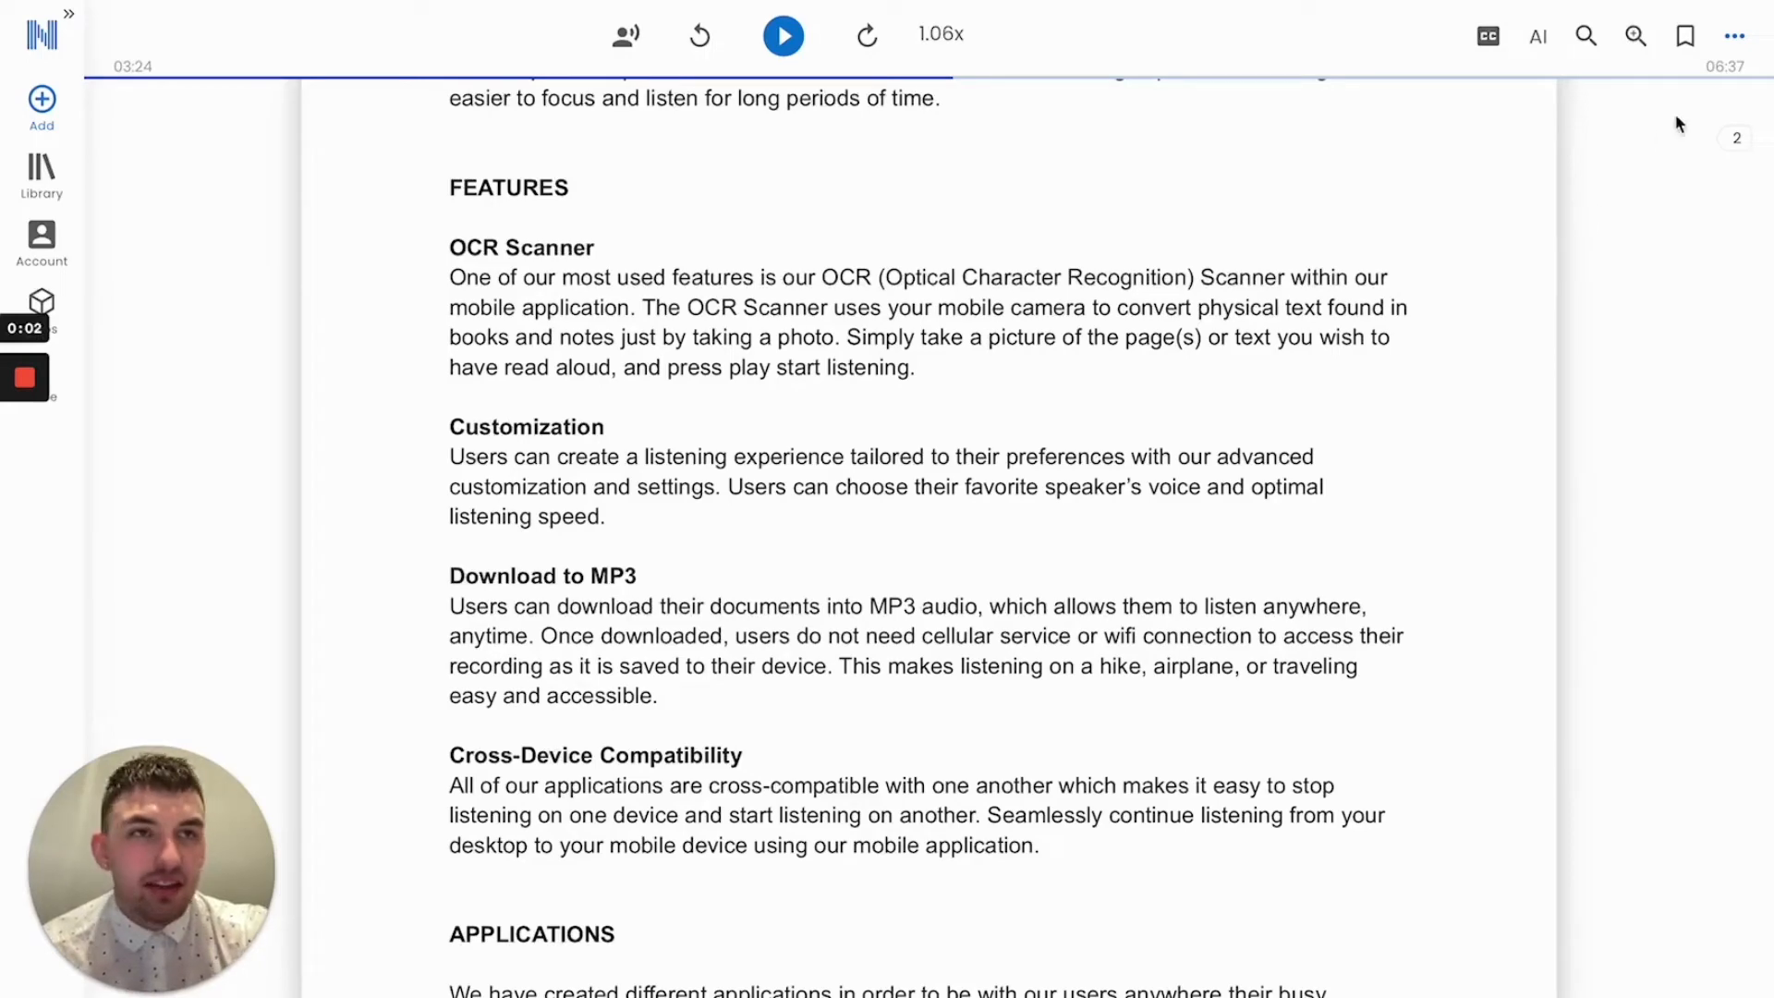
Step: Convert pages 2 to 2 of the Welcome PDF into MP3 audio via Settings
click(1734, 36)
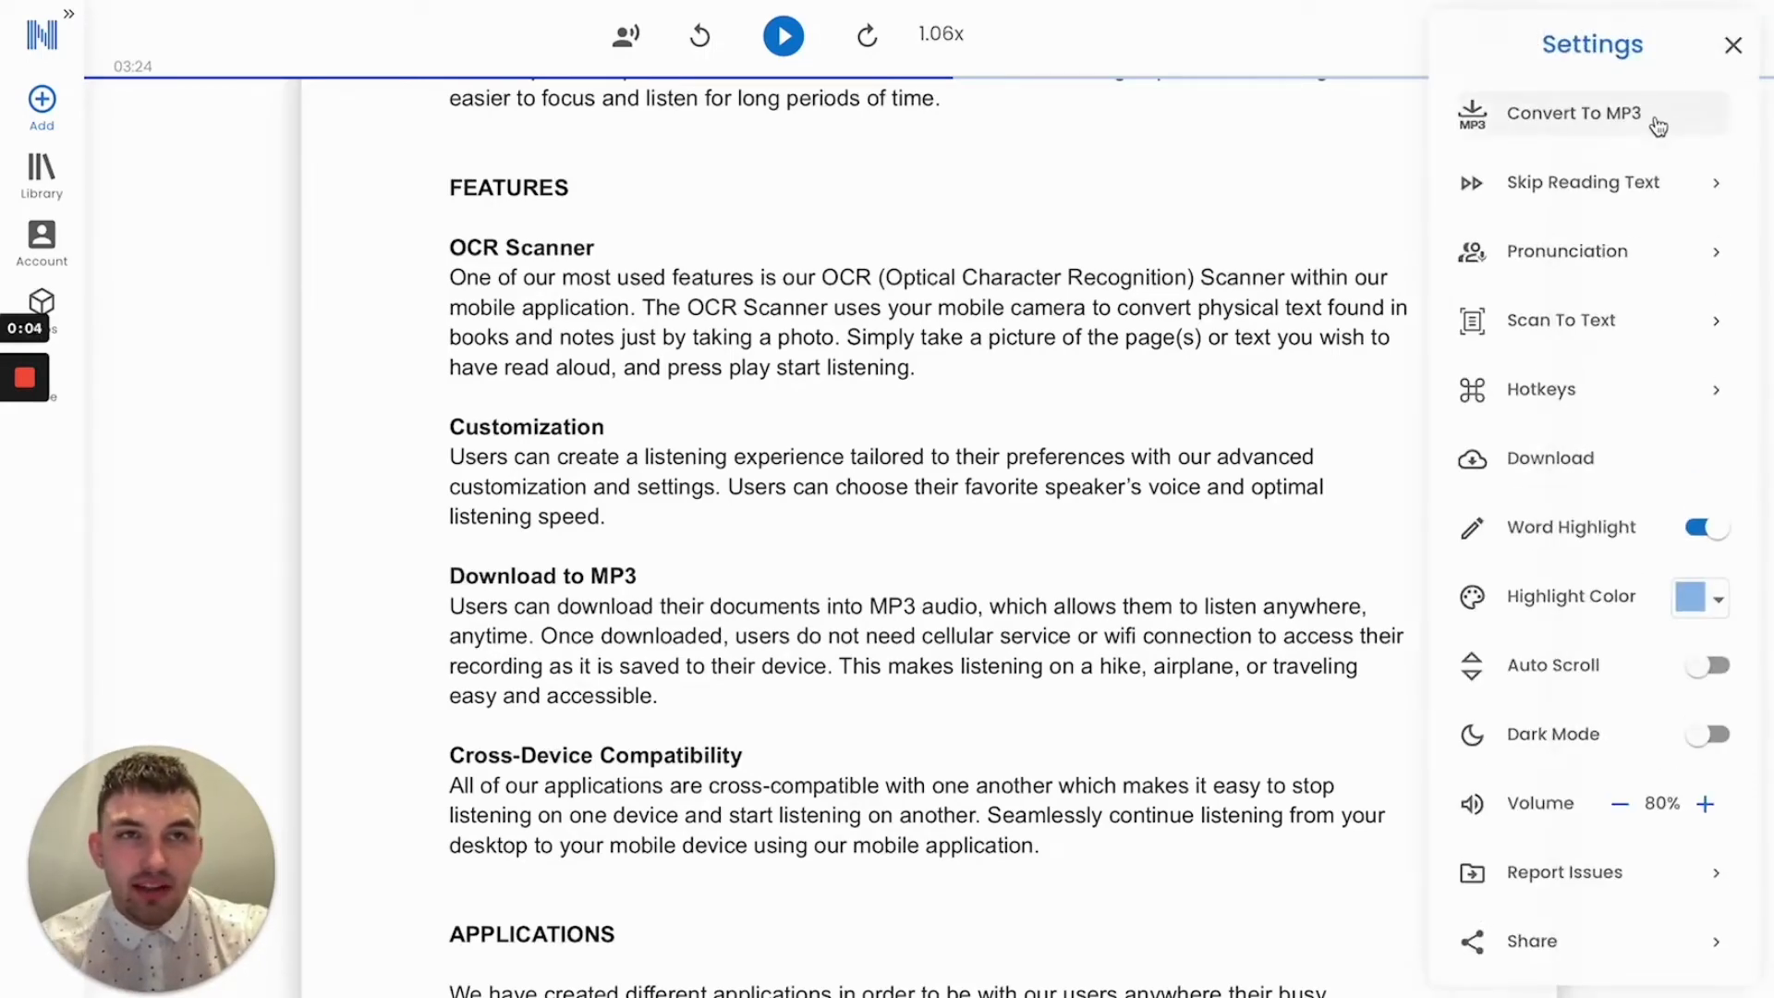
click(1571, 113)
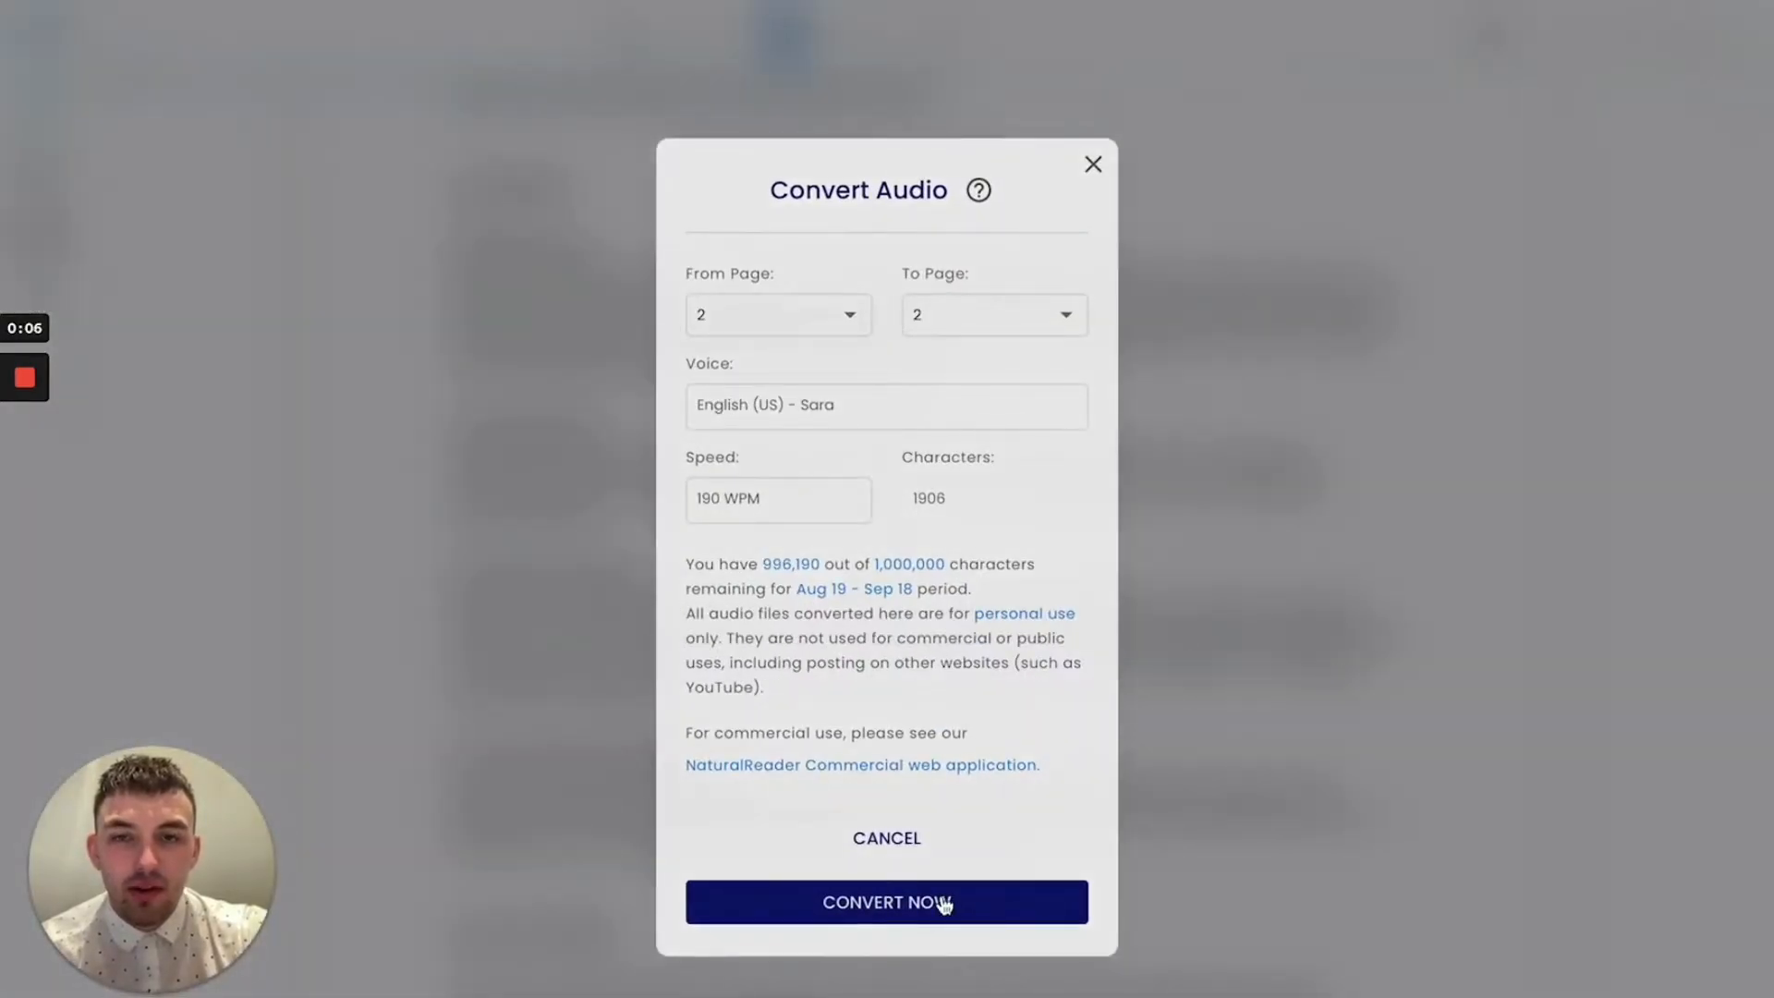
click(885, 902)
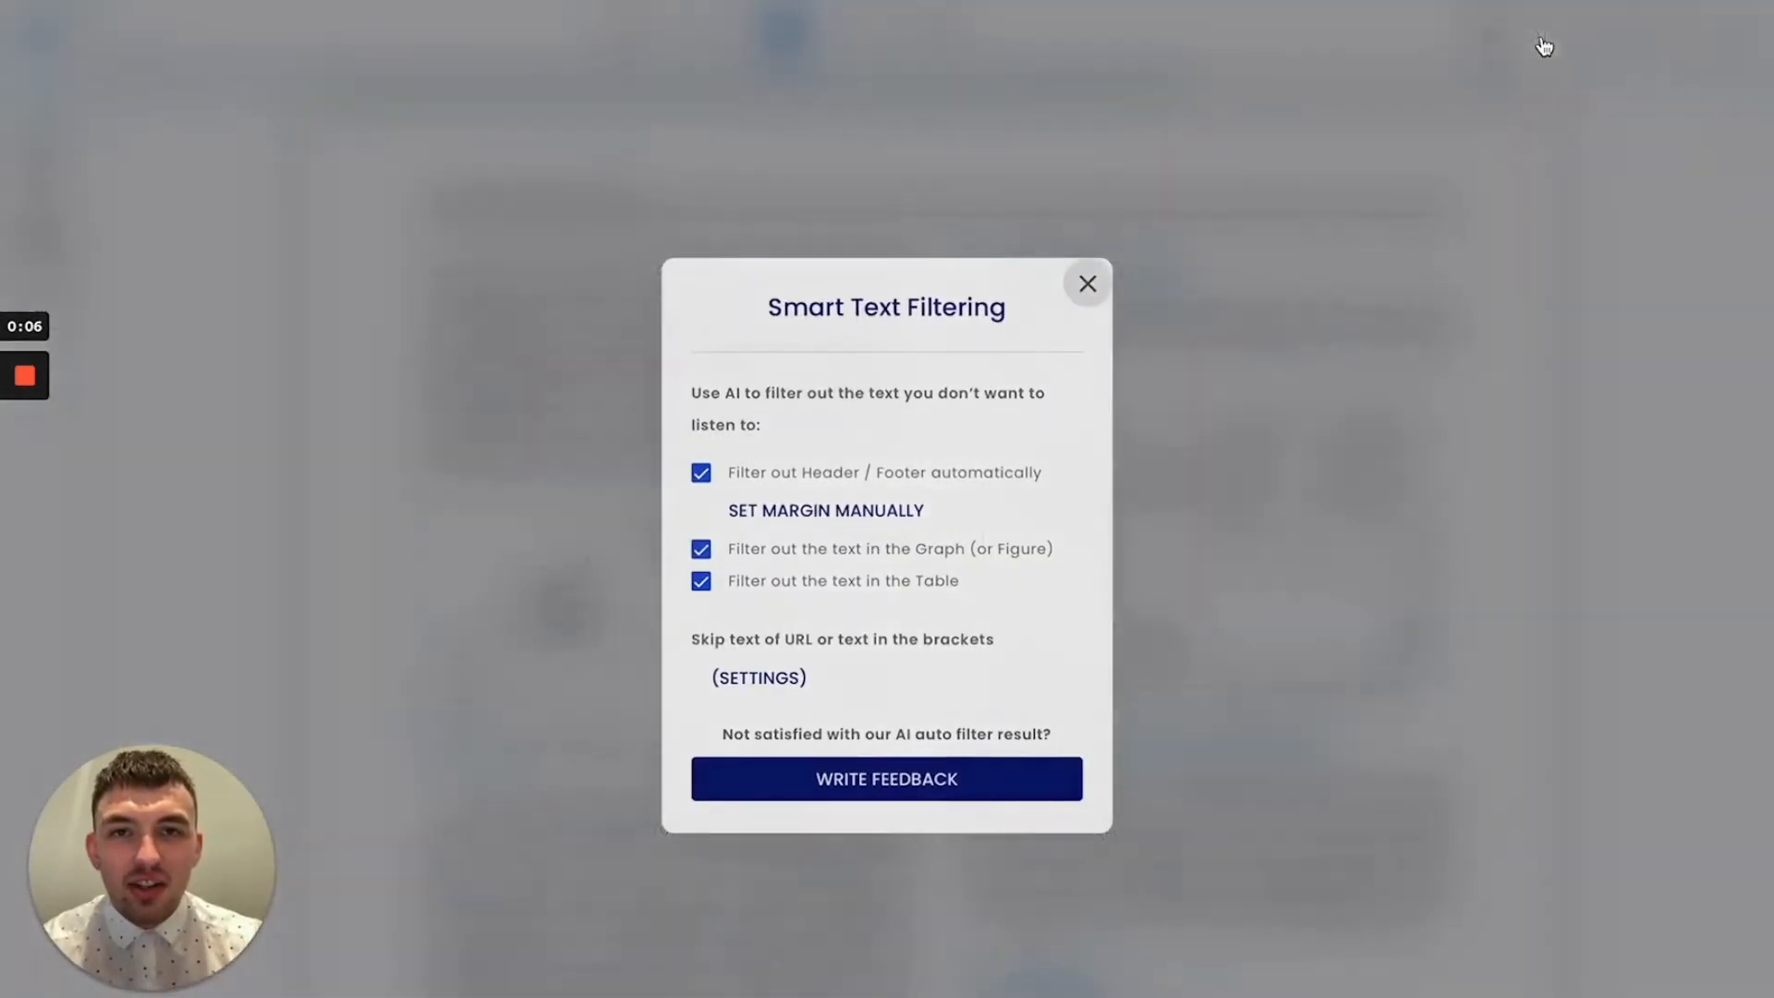
mouse_move(1495, 189)
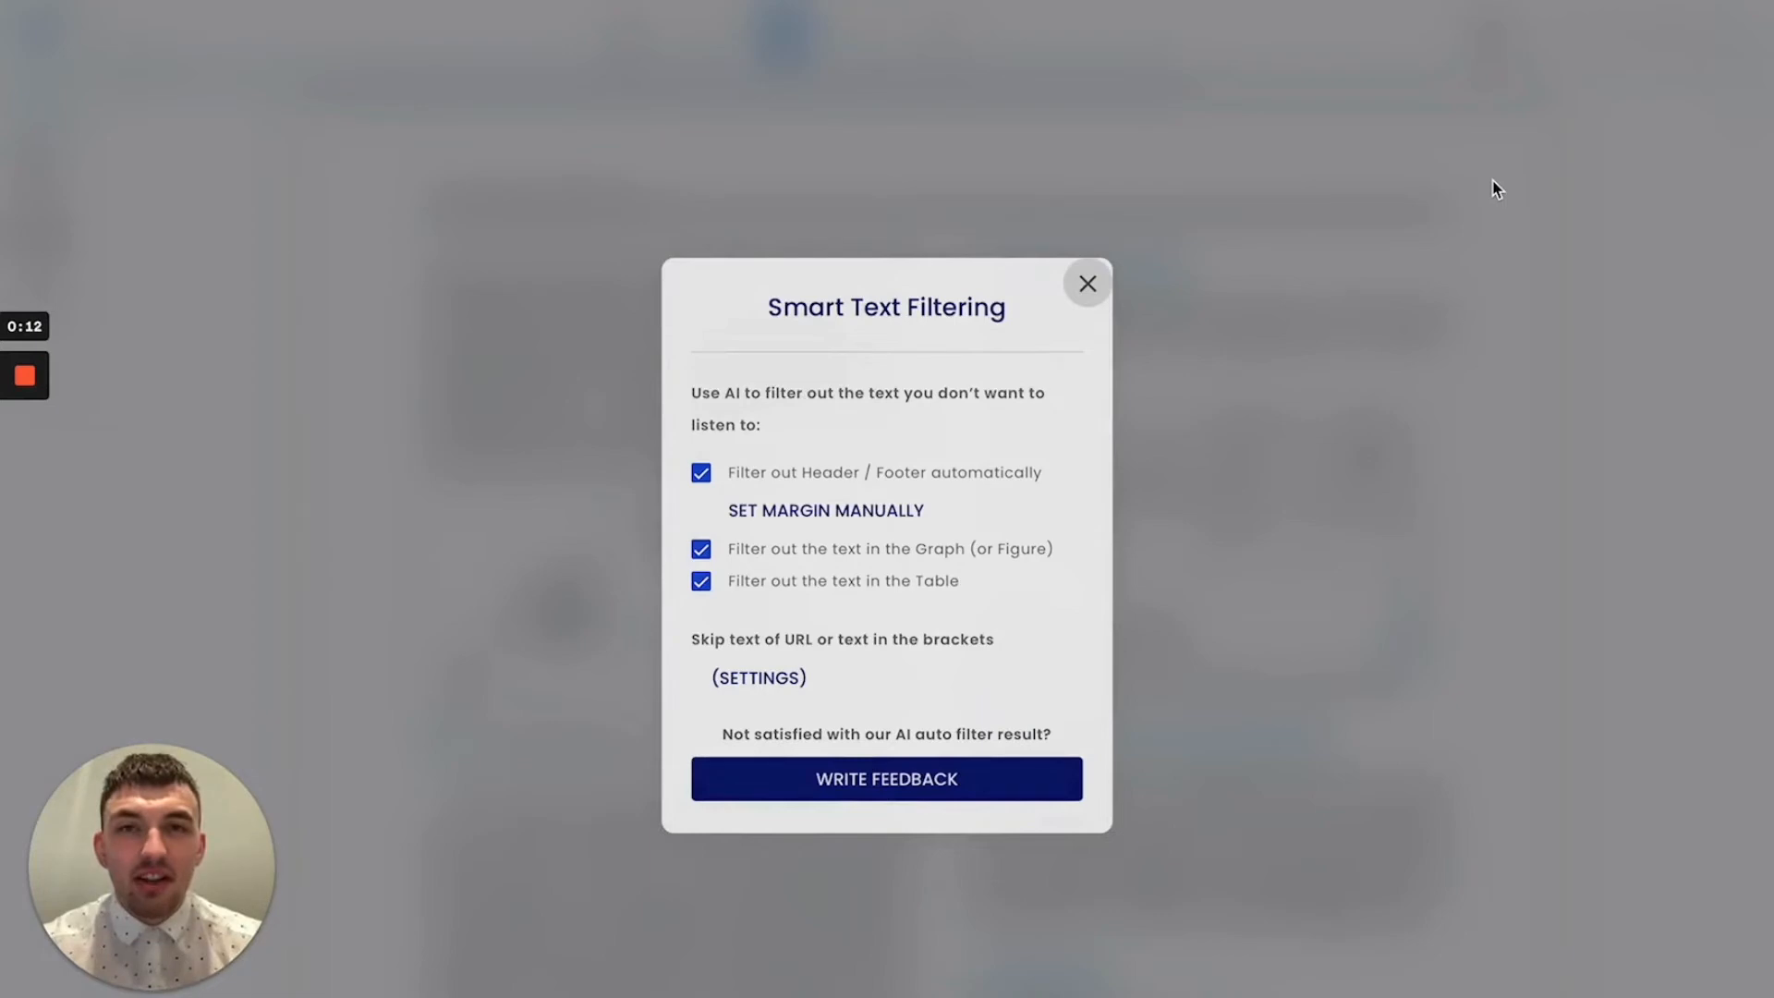
Step: Close the Smart Text Filtering dialog, keeping header, graph and table filtering enabled
click(1087, 283)
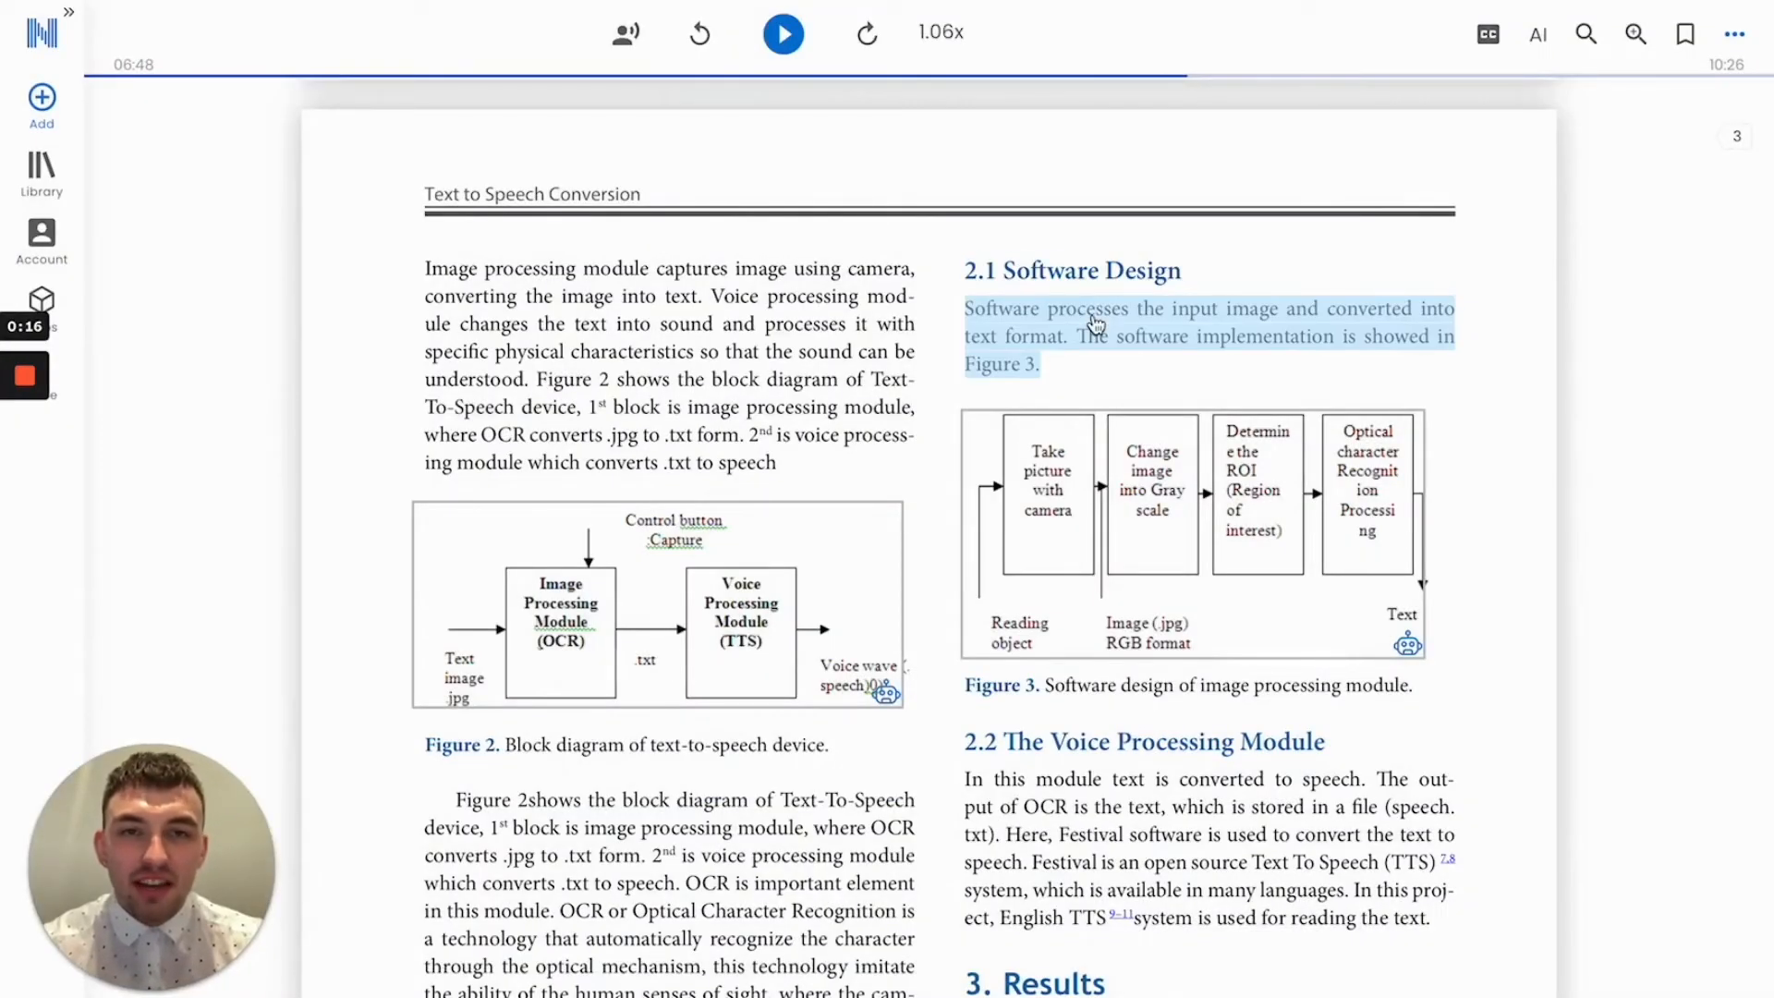
Step: Start reading aloud from the sentence under 2.1 Software Design
click(781, 31)
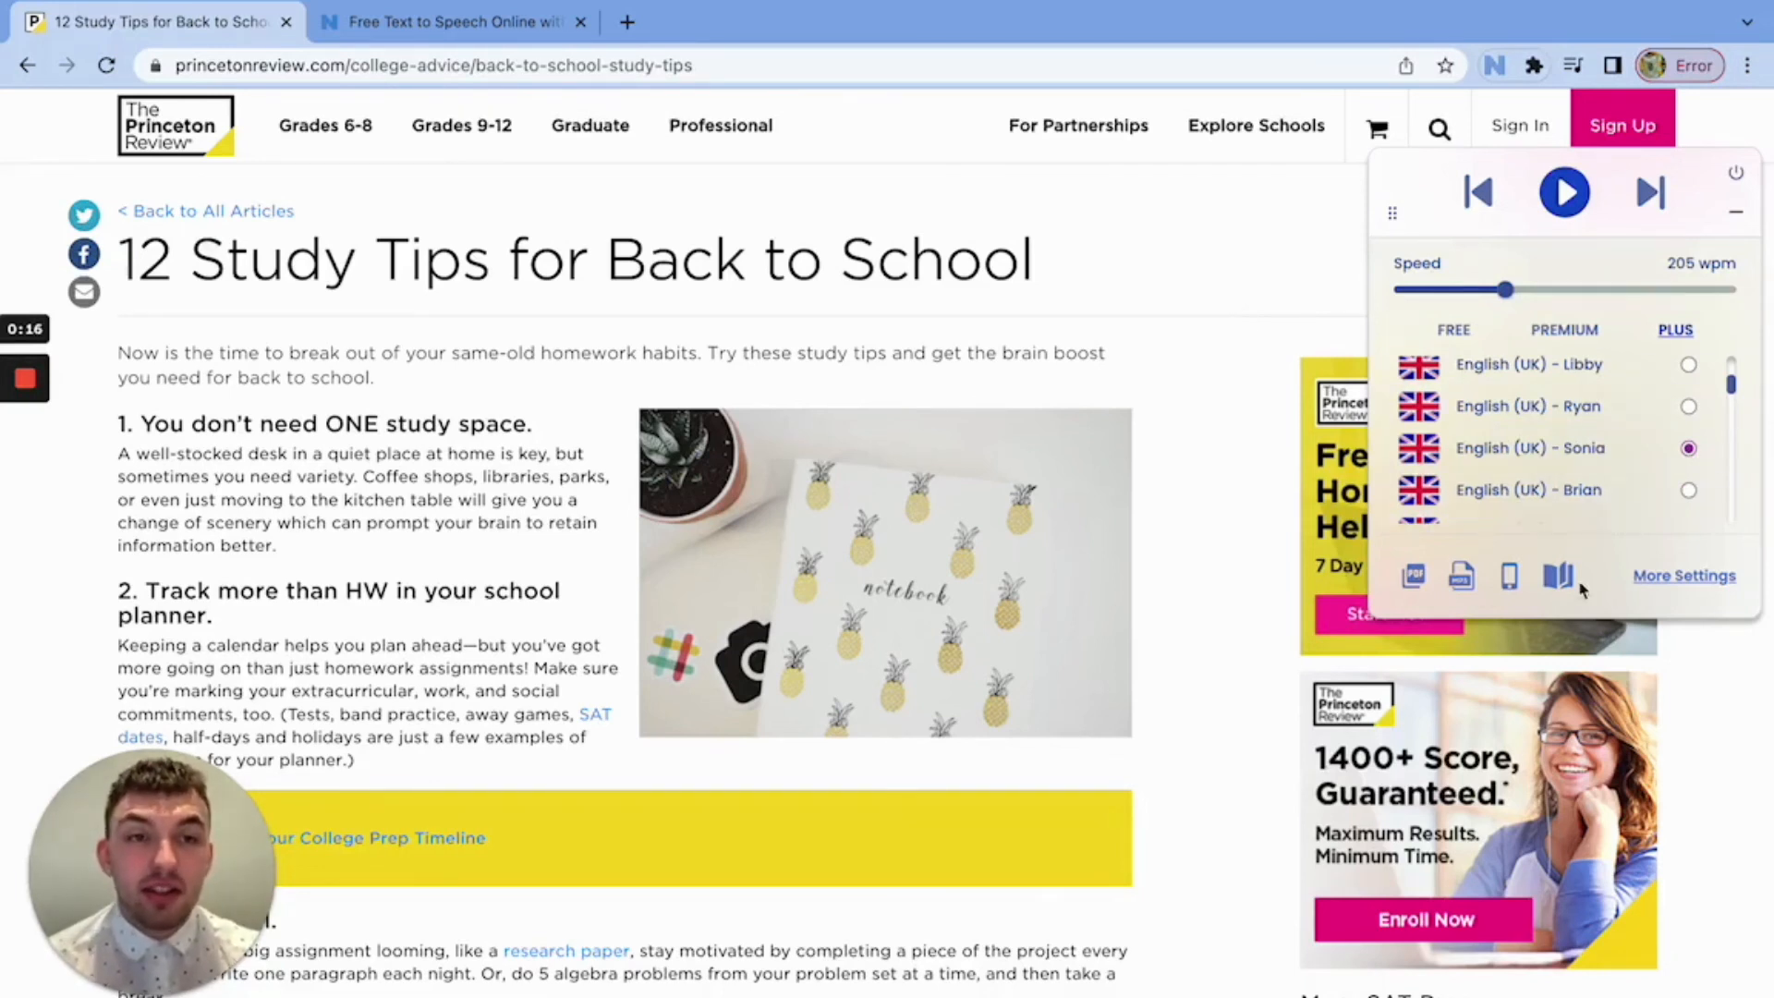
Step: Show the study-tips article in immersive reader view and play it with Sonia
click(1558, 576)
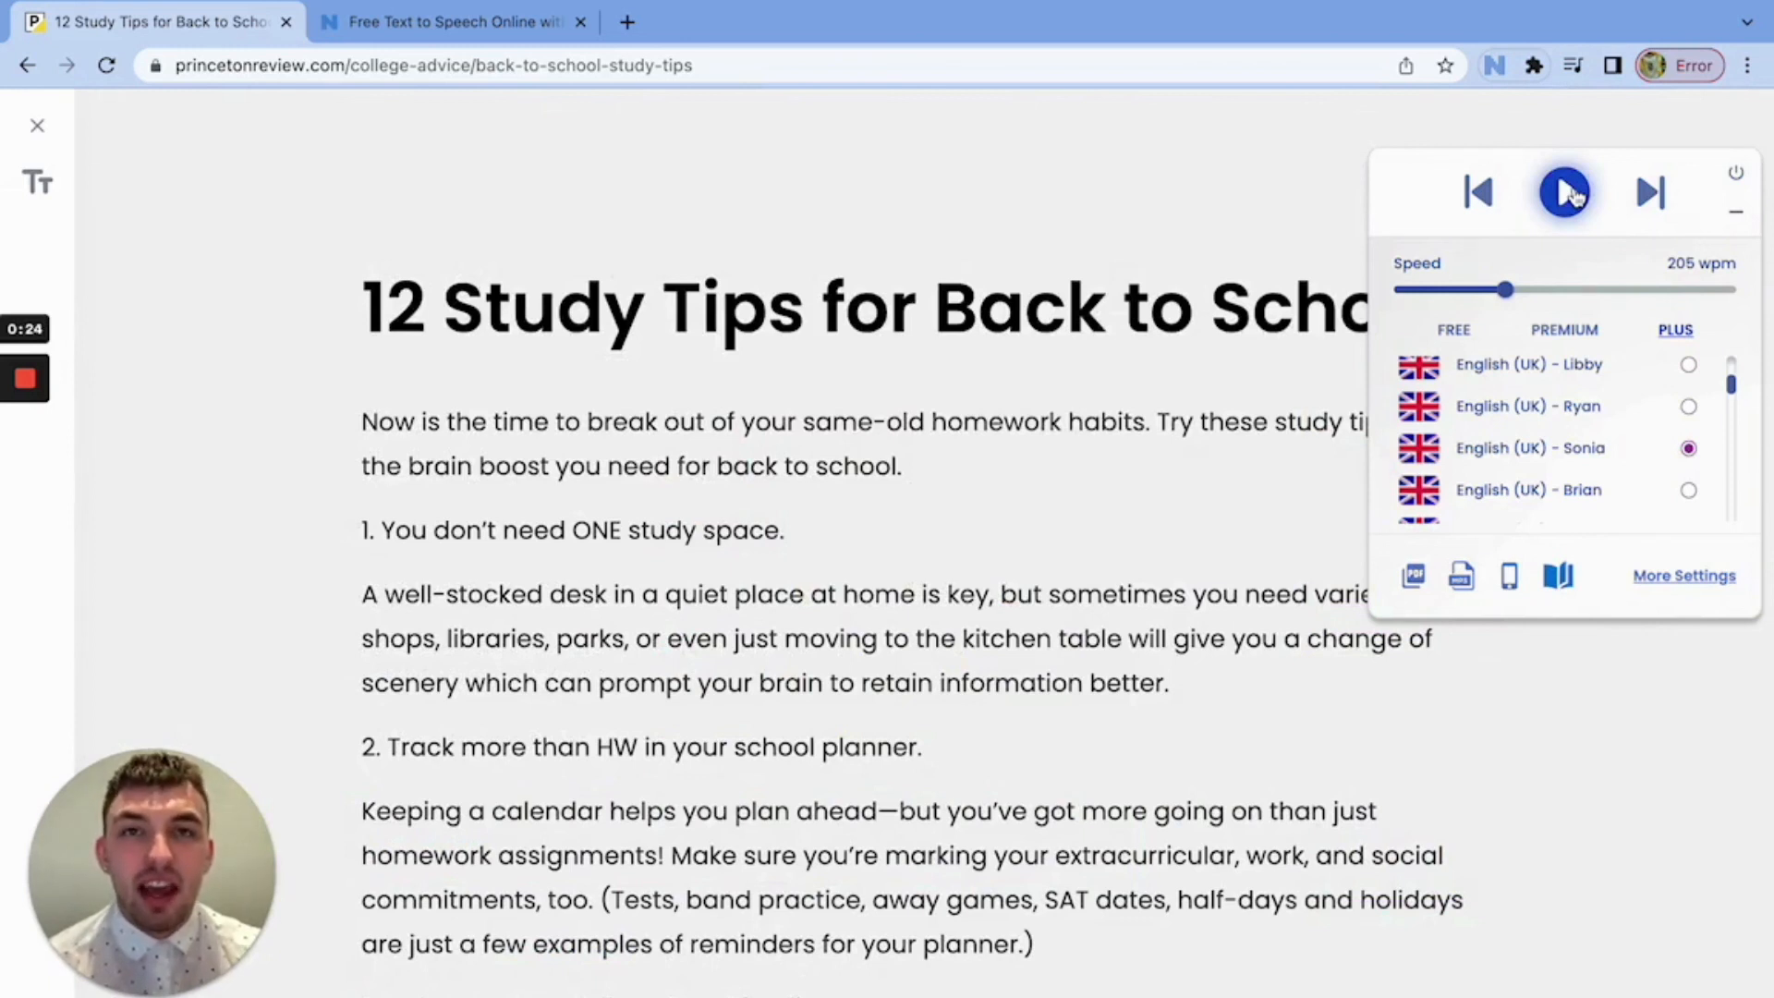
click(1565, 191)
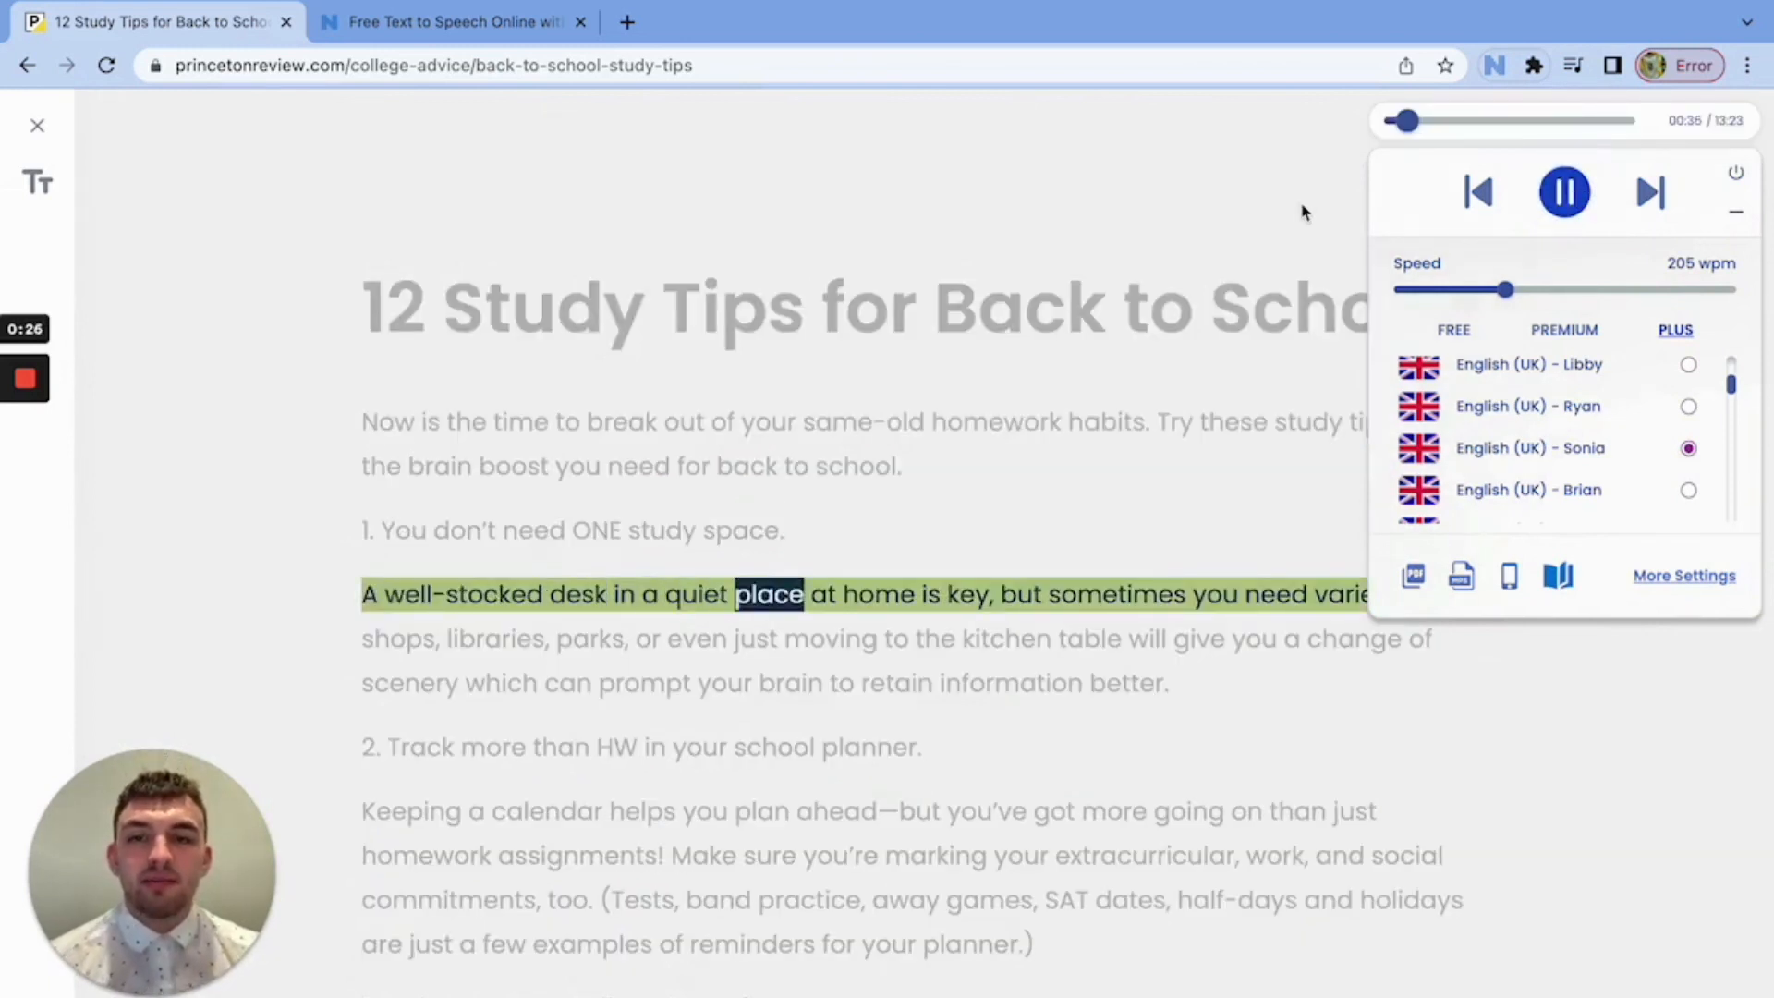